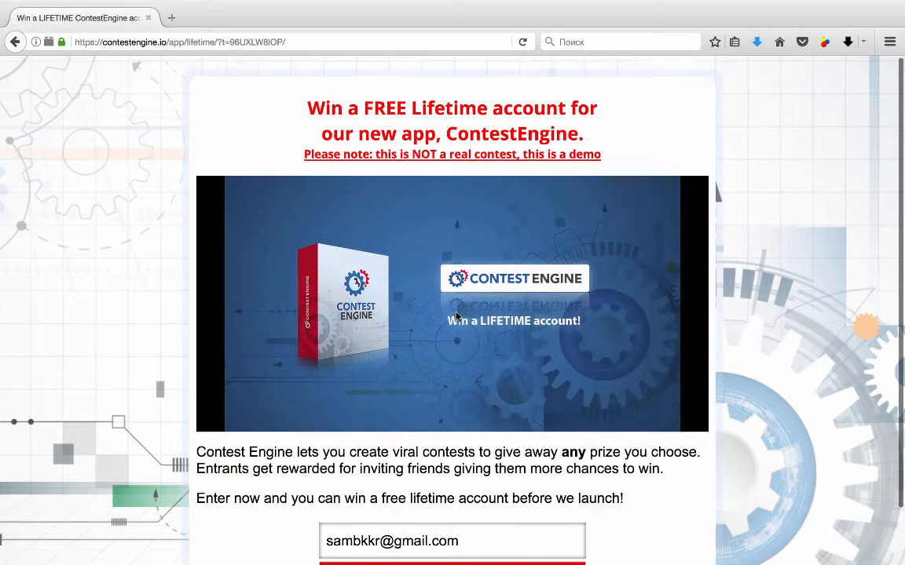
Submit the contest entry with the filled-in email to reach the referral sharing page
{"action": "scroll", "scroll_direction": "down", "scroll_amount": 3}
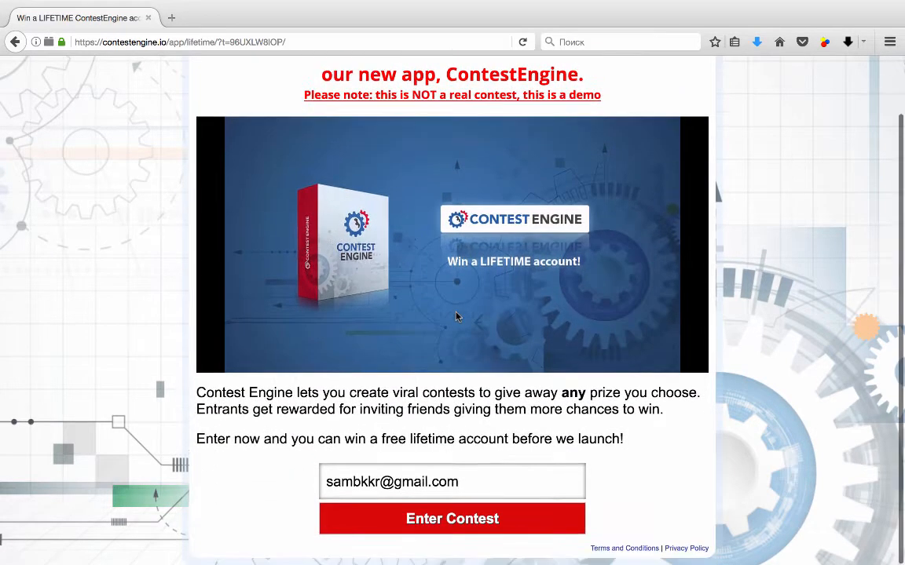
{"action": "left_click", "coordinate": [452, 481]}
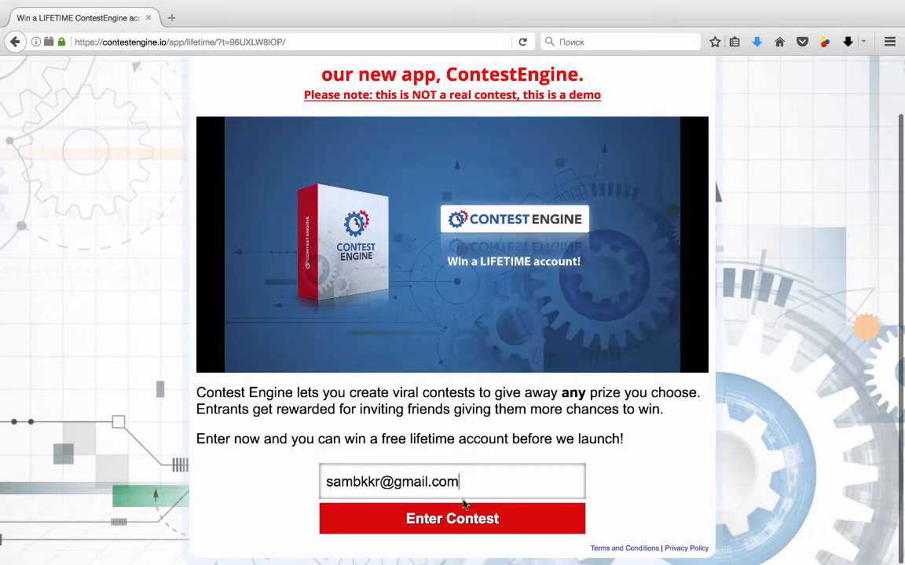
{"action": "left_click", "coordinate": [452, 518]}
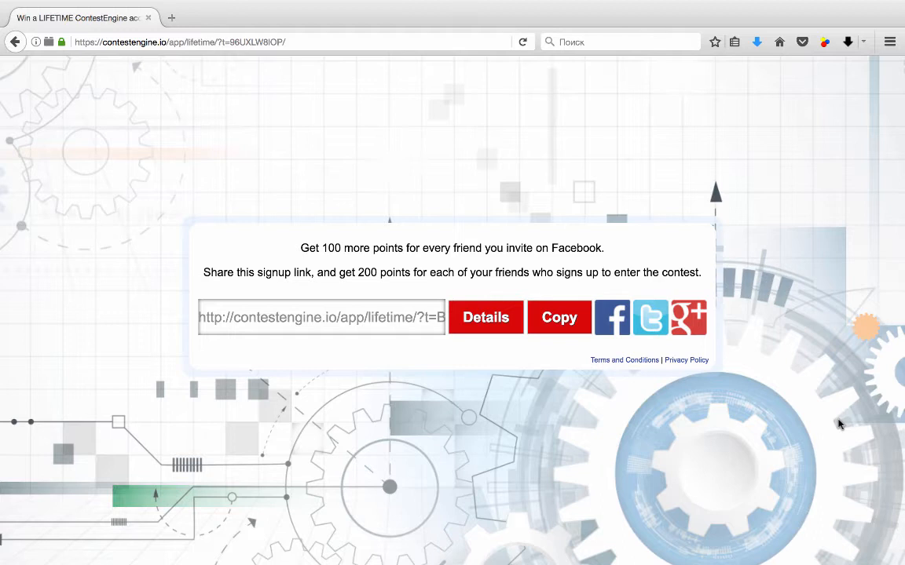
{"action": "mouse_move", "coordinate": [569, 407]}
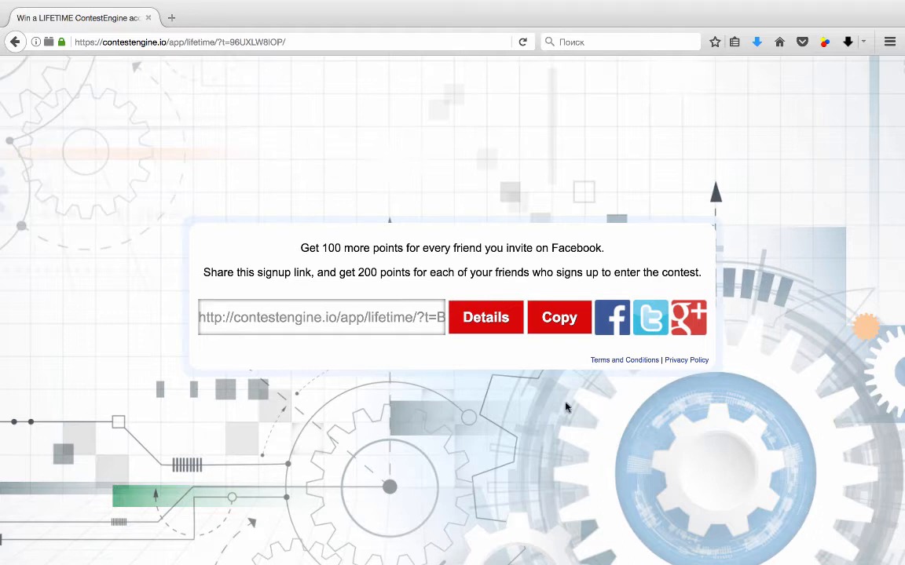
{"action": "mouse_move", "coordinate": [436, 263]}
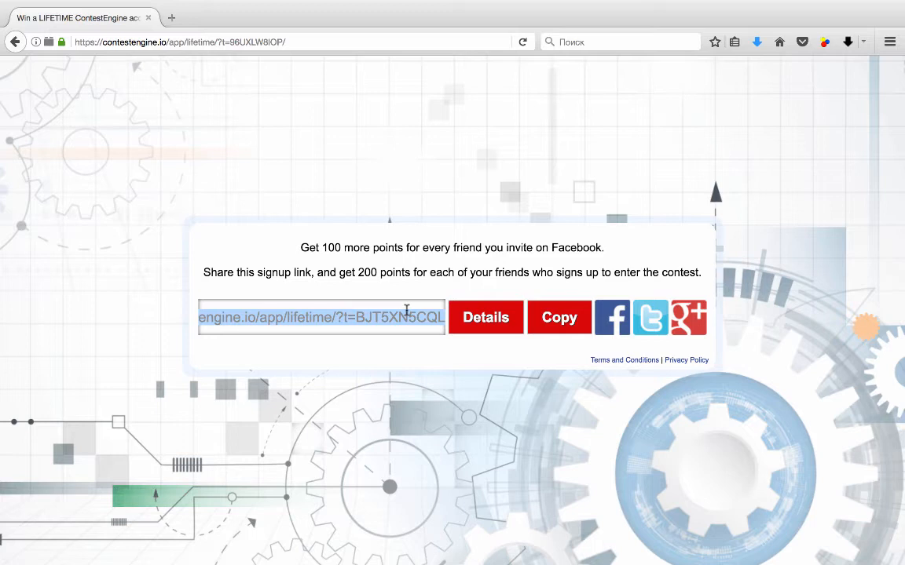
{"action": "mouse_move", "coordinate": [289, 305]}
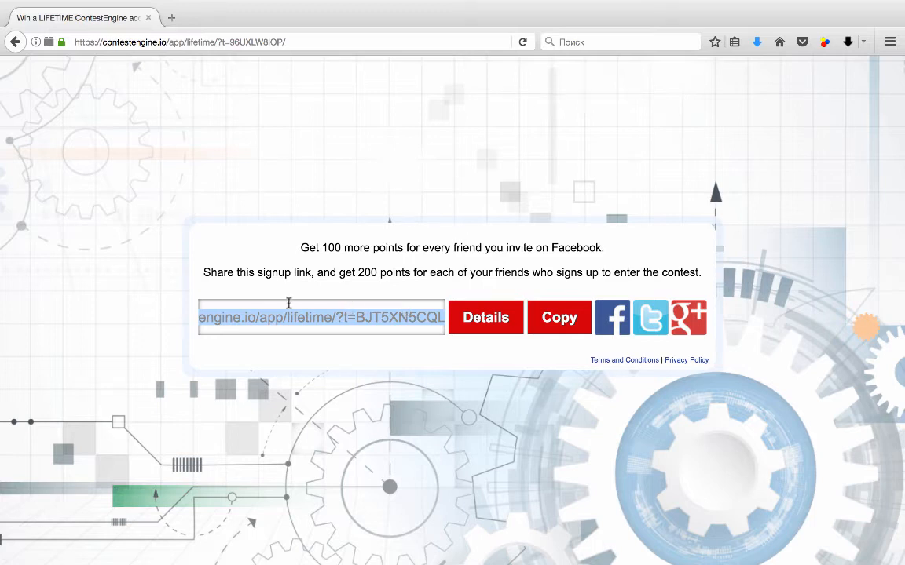
{"action": "mouse_move", "coordinate": [349, 318]}
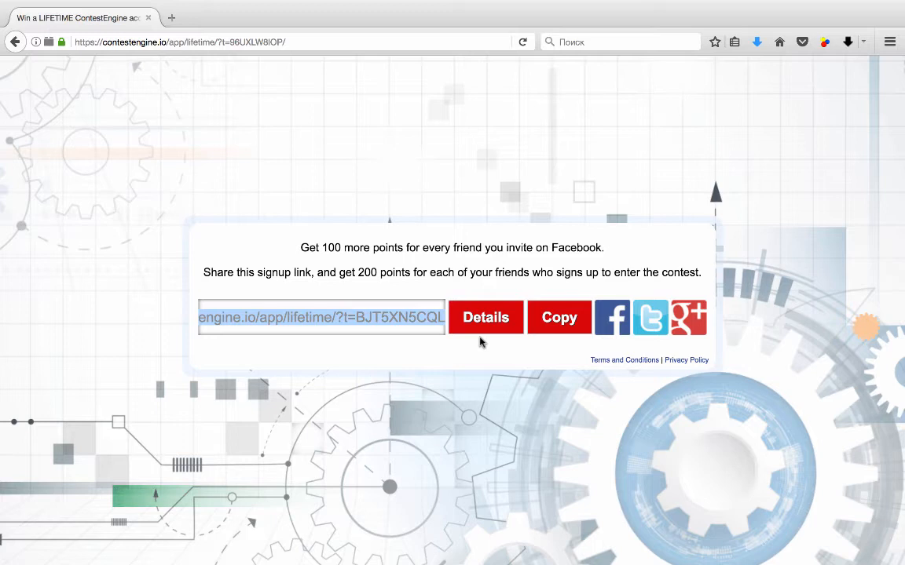
{"action": "mouse_move", "coordinate": [596, 342]}
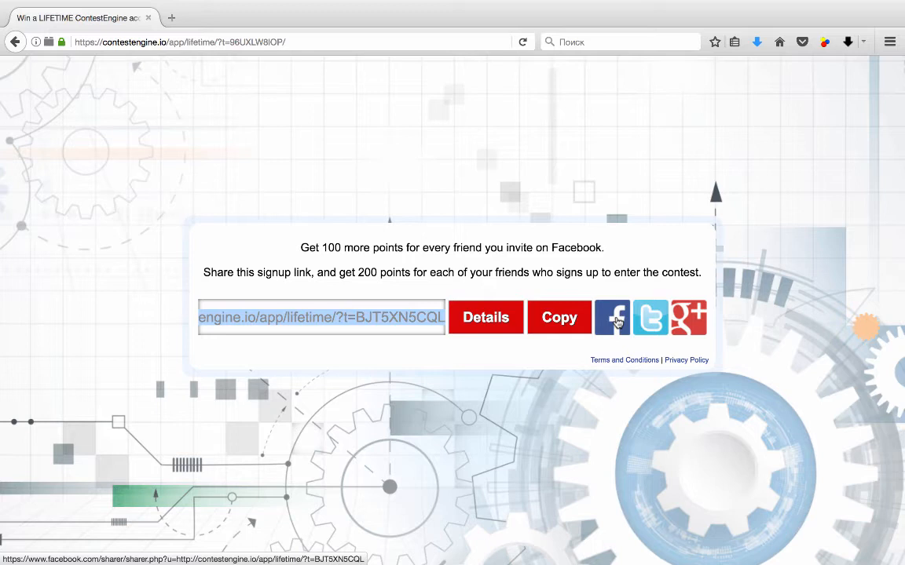
{"action": "mouse_move", "coordinate": [408, 256]}
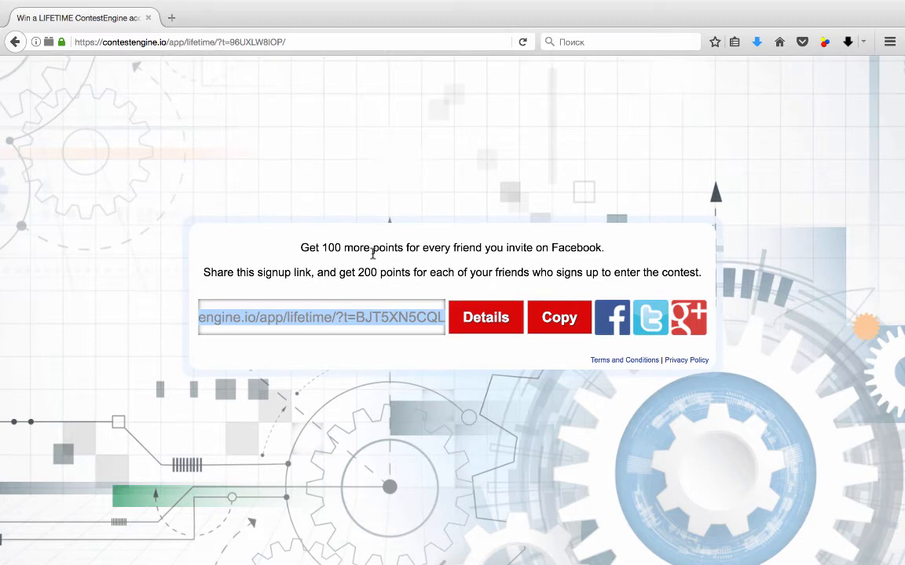
{"action": "mouse_move", "coordinate": [519, 283]}
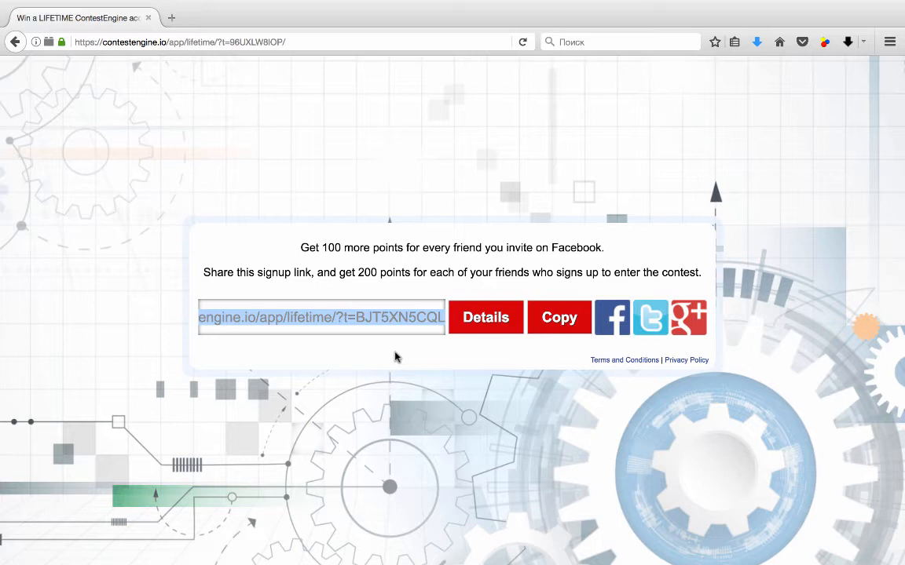
{"action": "mouse_move", "coordinate": [415, 284]}
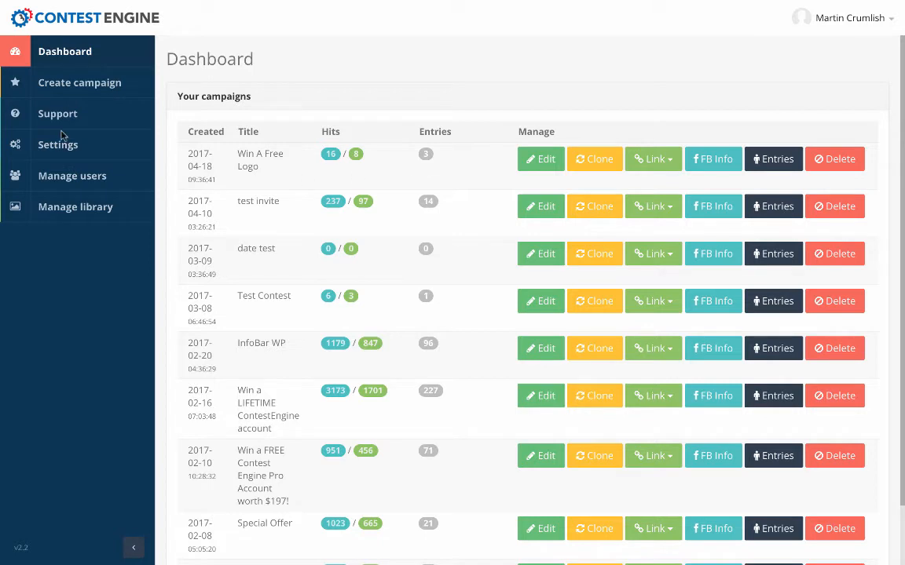
Go to the installation settings and keep the Logo type as Image
{"action": "left_click", "coordinate": [58, 144]}
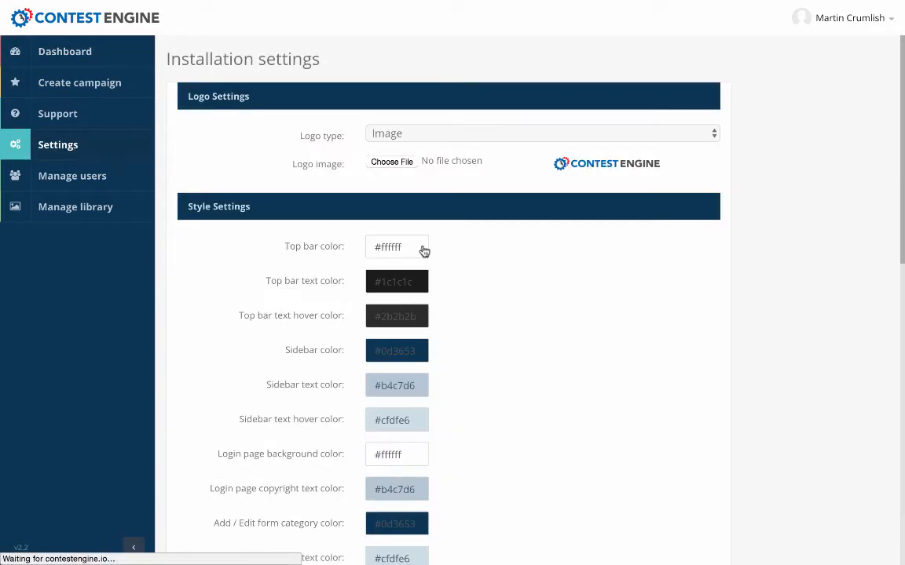
{"action": "scroll", "scroll_direction": "down", "scroll_amount": 3}
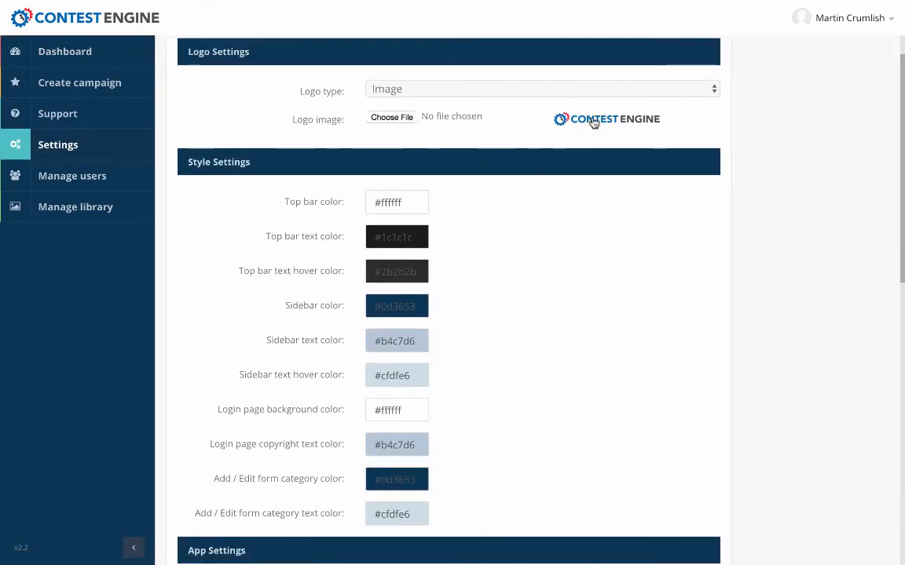
{"action": "scroll", "scroll_direction": "down", "scroll_amount": 3}
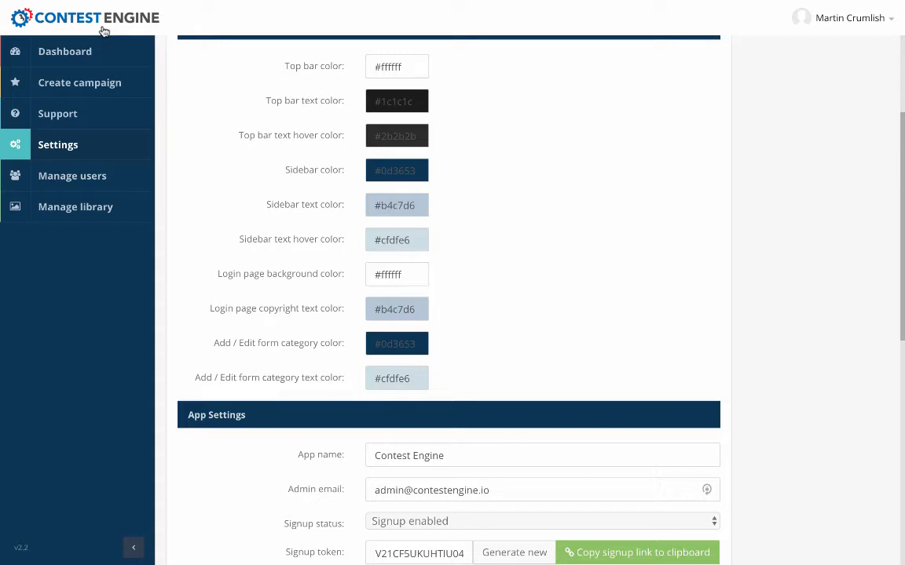
{"action": "mouse_move", "coordinate": [320, 179]}
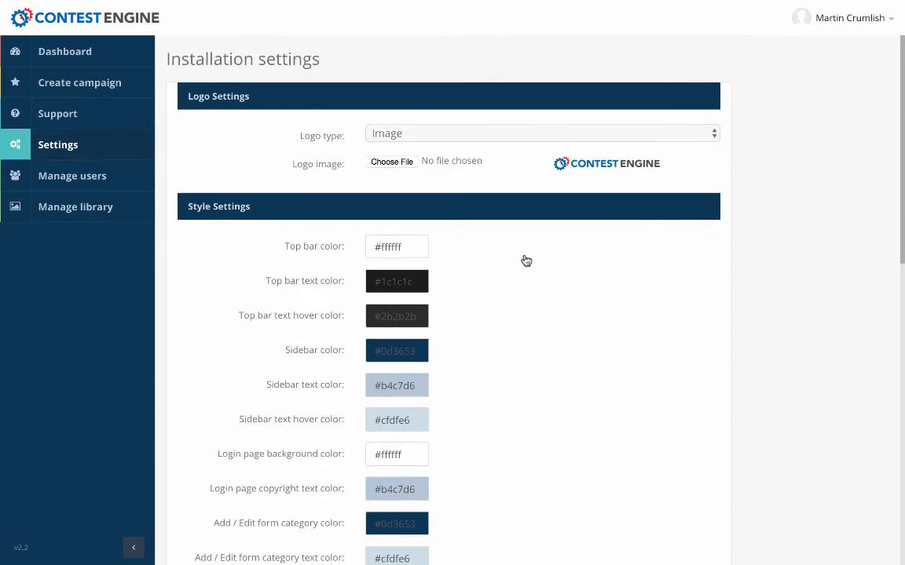
{"action": "left_click", "coordinate": [541, 131]}
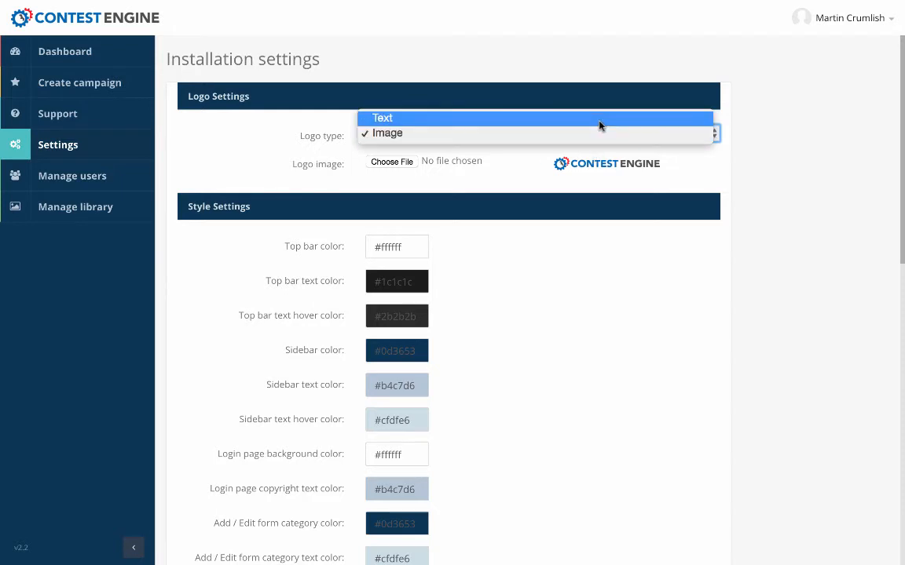
{"action": "left_click", "coordinate": [386, 132]}
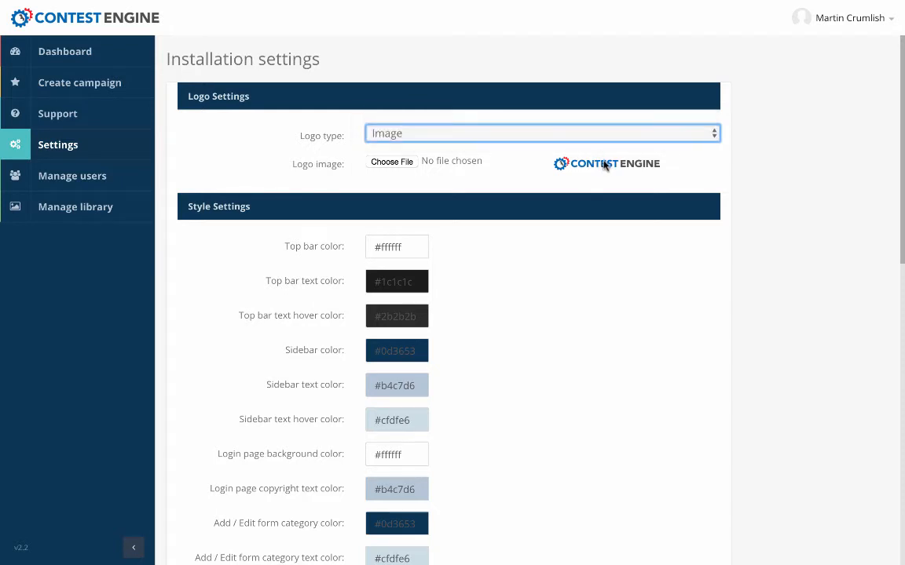
Review the style, app, link, main page and custom menu settings
{"action": "scroll", "scroll_direction": "down", "scroll_amount": 3}
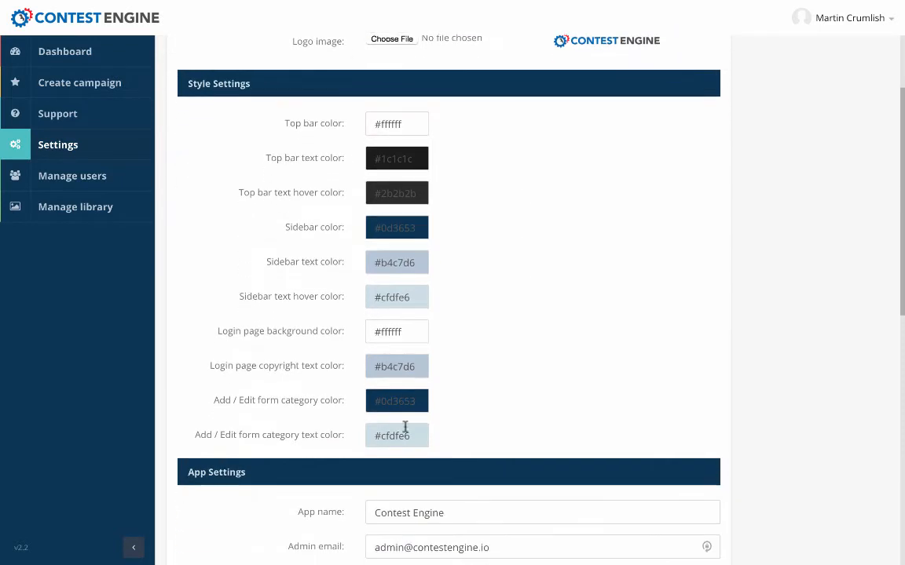
{"action": "scroll", "scroll_direction": "down", "scroll_amount": 3}
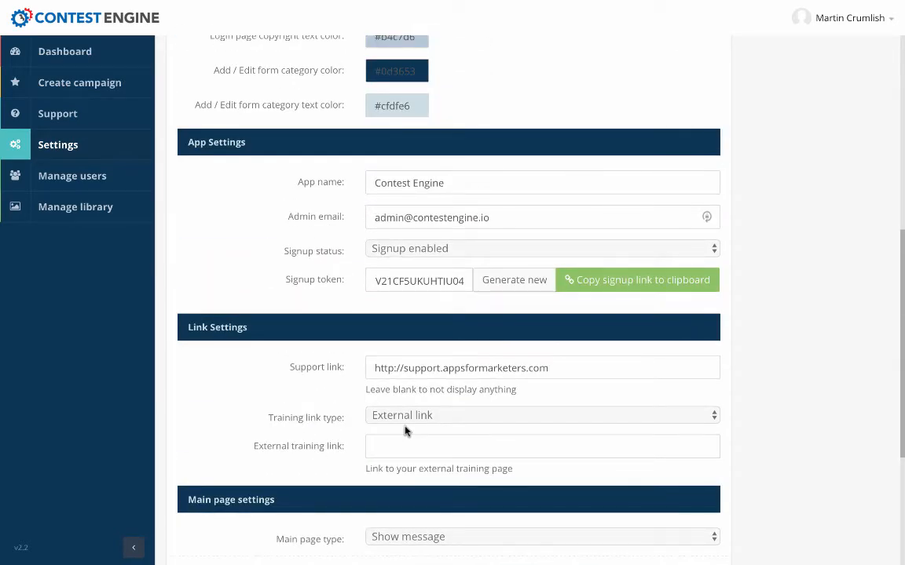
{"action": "scroll", "scroll_direction": "down", "scroll_amount": 3}
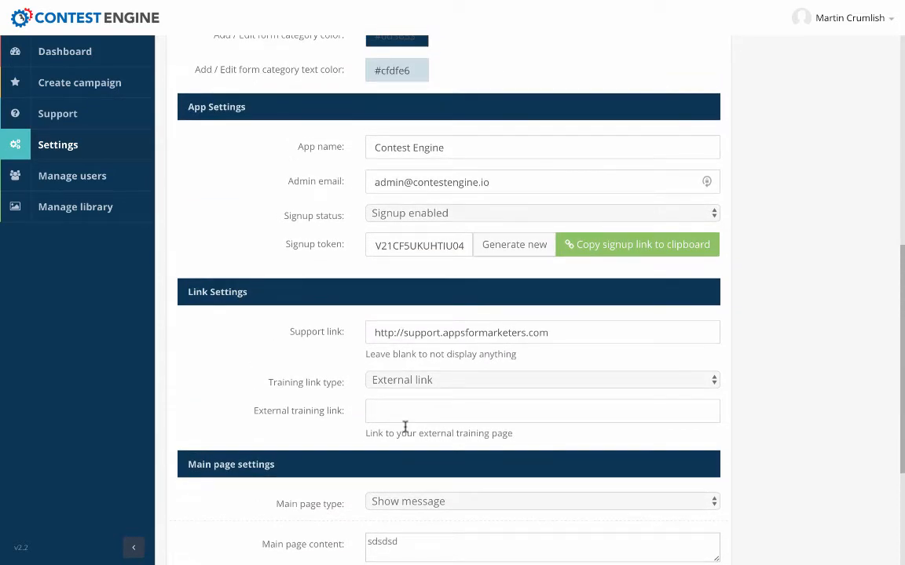
{"action": "scroll", "scroll_direction": "down", "scroll_amount": 3}
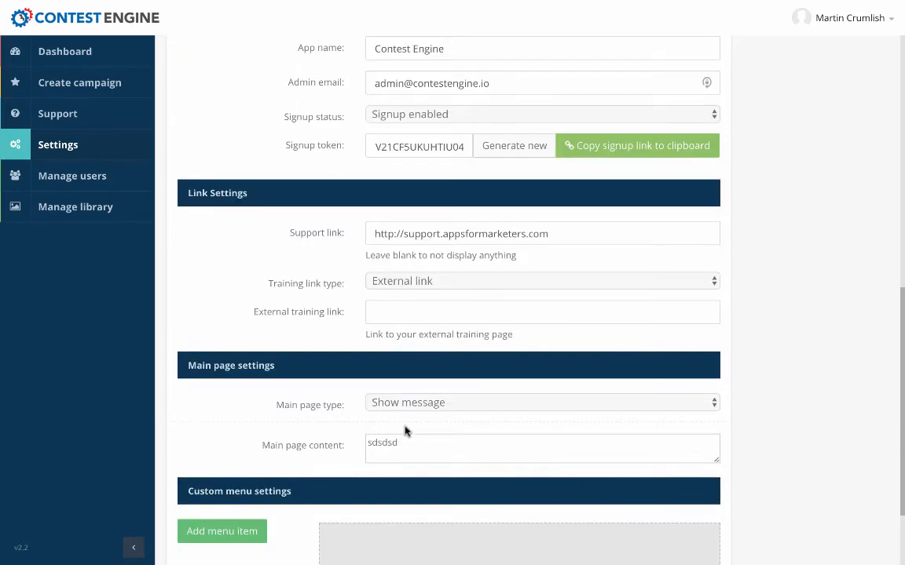
{"action": "scroll", "scroll_direction": "down", "scroll_amount": 3}
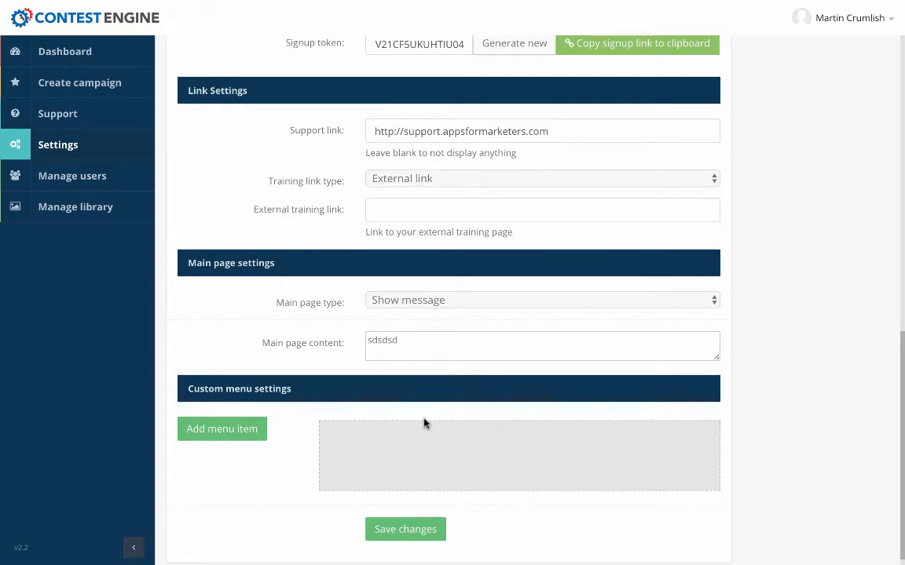
{"action": "mouse_move", "coordinate": [416, 475]}
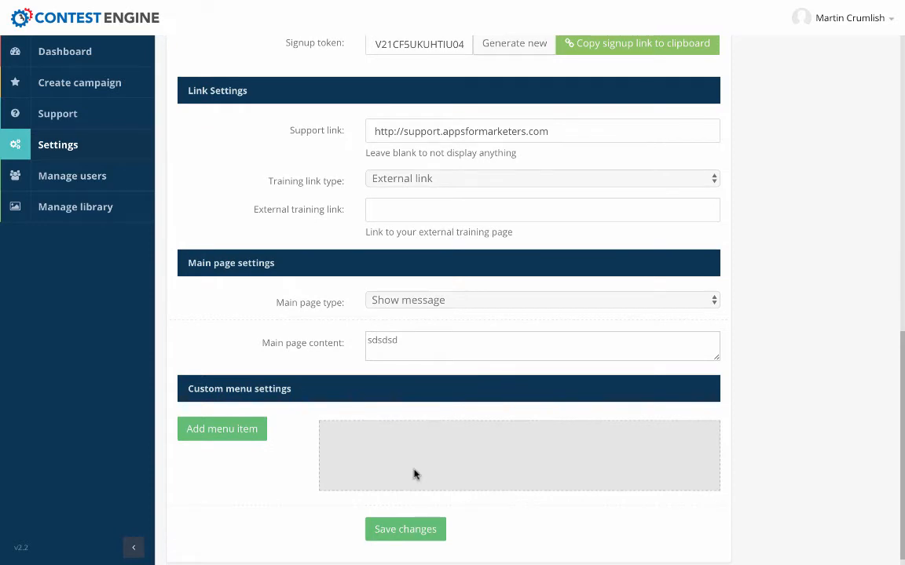
{"action": "scroll", "scroll_direction": "up", "scroll_amount": 3}
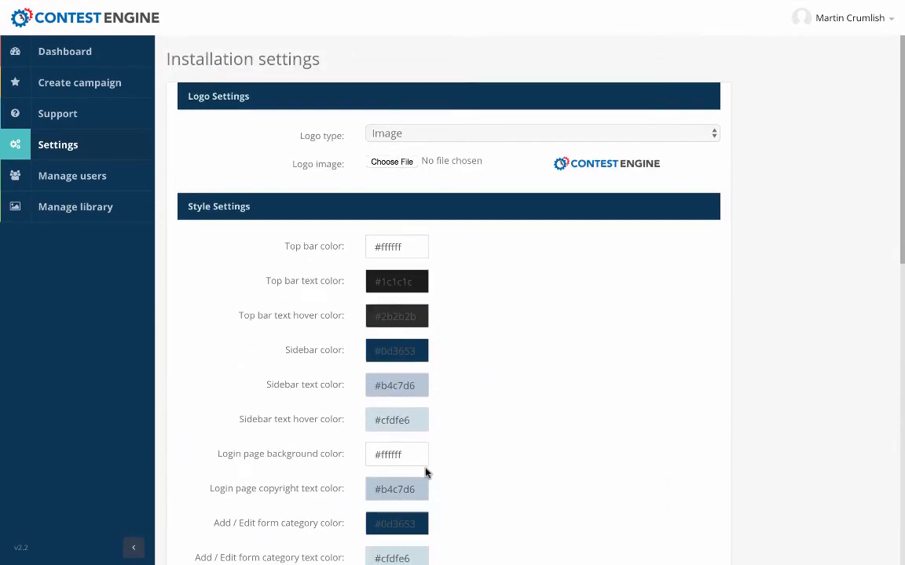
{"action": "mouse_move", "coordinate": [78, 82]}
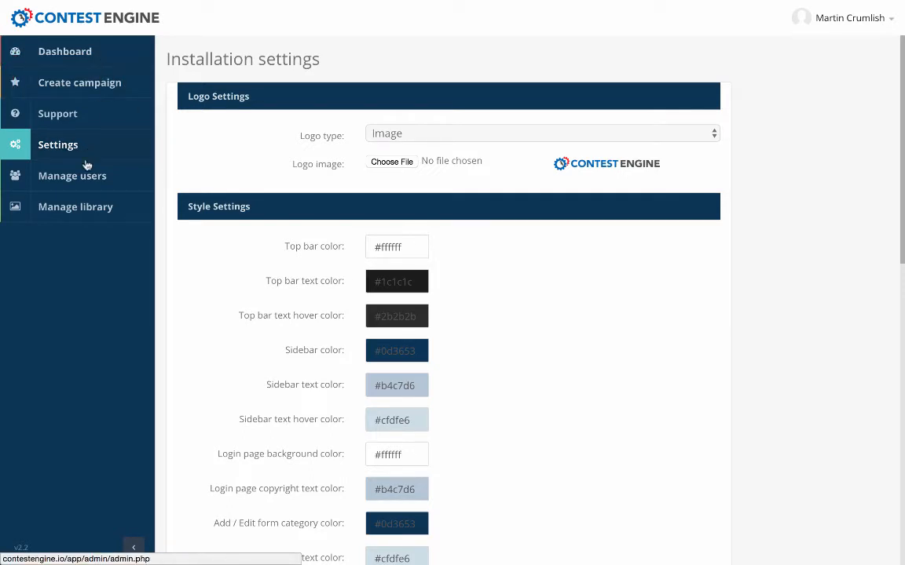
Show the Manage users table with signup dates, campaigns and last login
{"action": "left_click", "coordinate": [72, 176]}
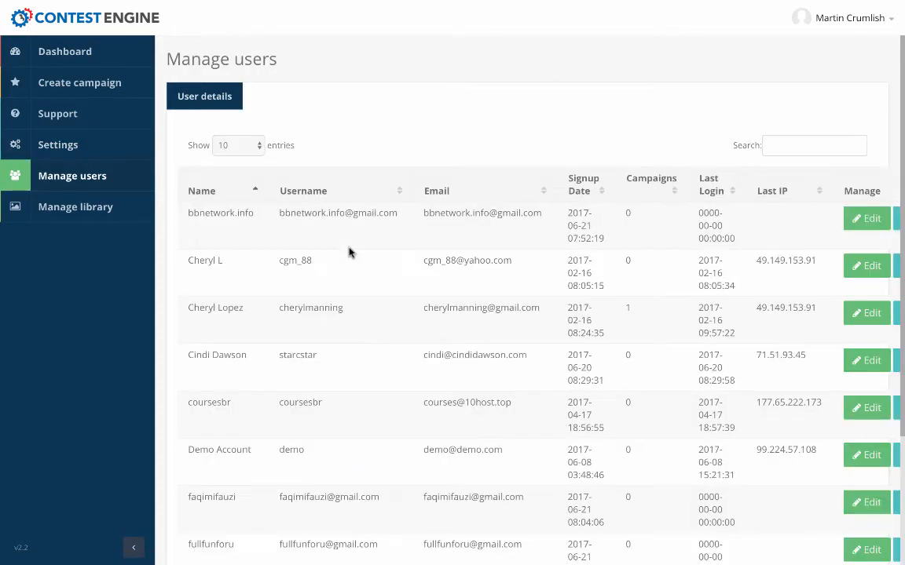
{"action": "mouse_move", "coordinate": [616, 238]}
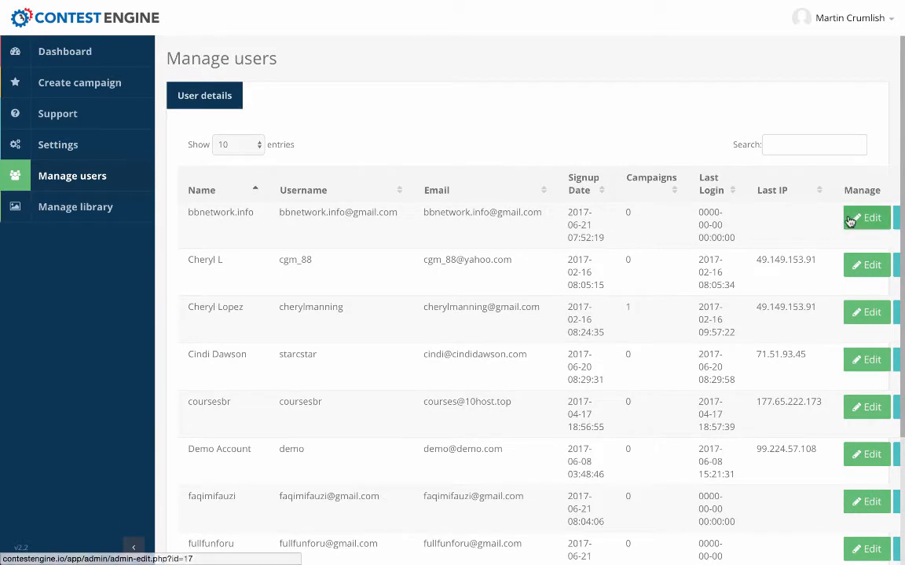
{"action": "mouse_move", "coordinate": [892, 222]}
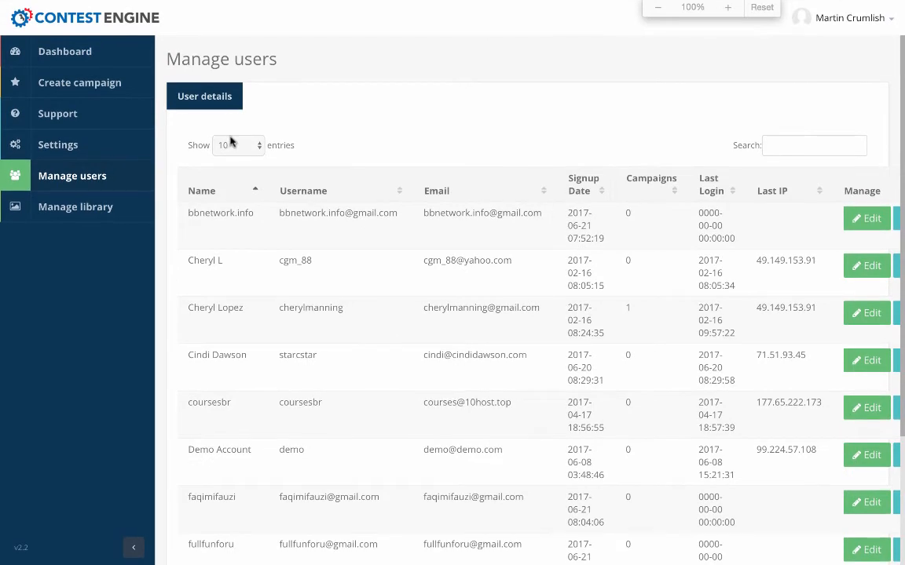
{"action": "left_click", "coordinate": [79, 81]}
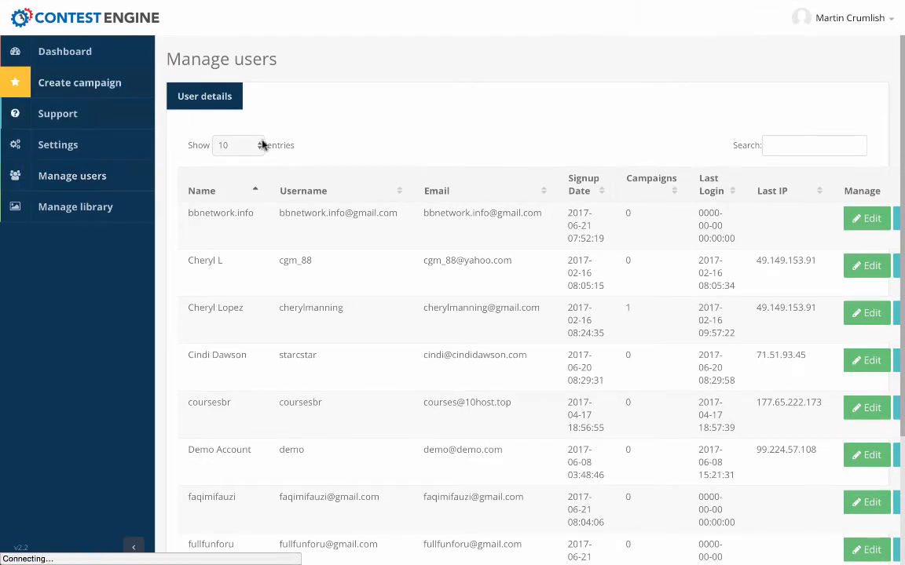
Start a new campaign and review the Create new offer form's background, sharing, email and countdown sections
{"action": "left_click", "coordinate": [79, 82]}
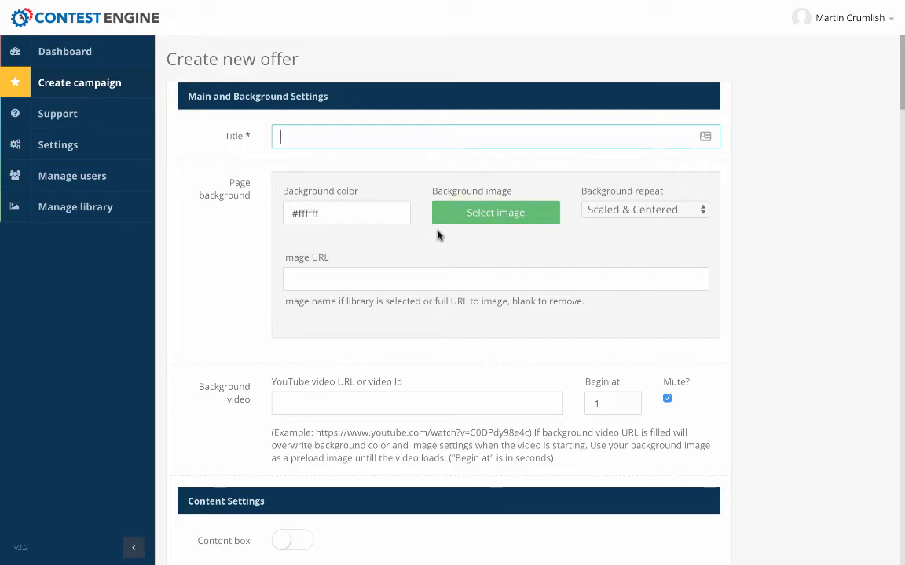
{"action": "scroll", "scroll_direction": "down", "scroll_amount": 3}
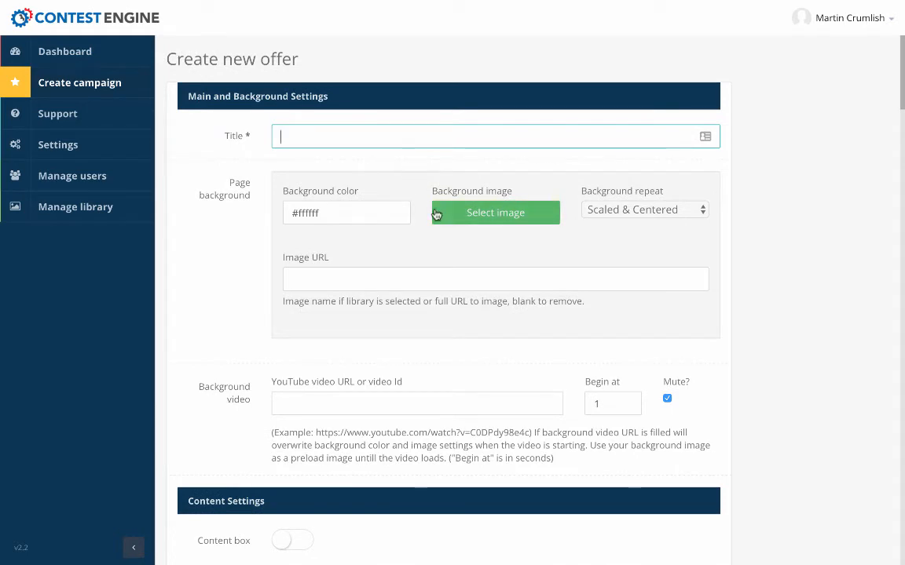
{"action": "scroll", "scroll_direction": "down", "scroll_amount": 3}
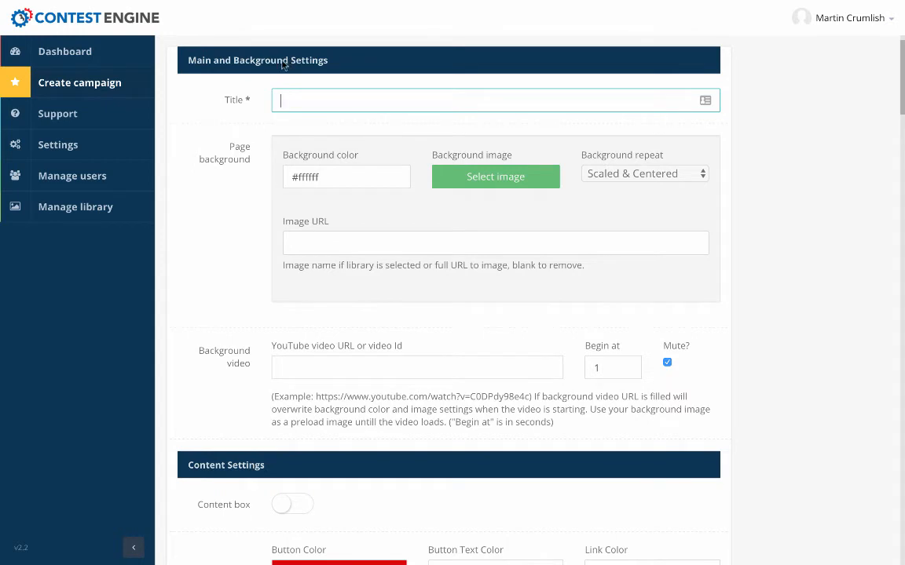
{"action": "scroll", "scroll_direction": "down", "scroll_amount": 3}
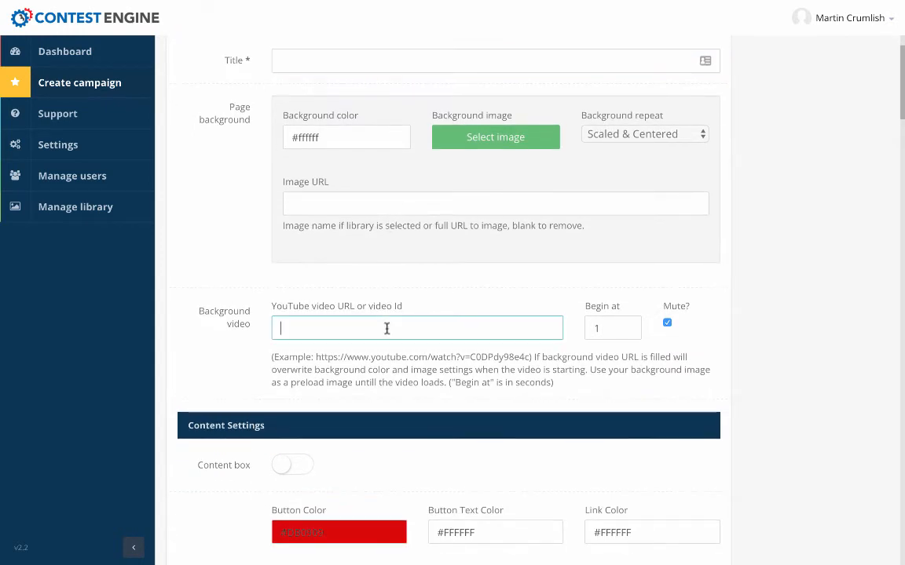
{"action": "scroll", "scroll_direction": "down", "scroll_amount": 3}
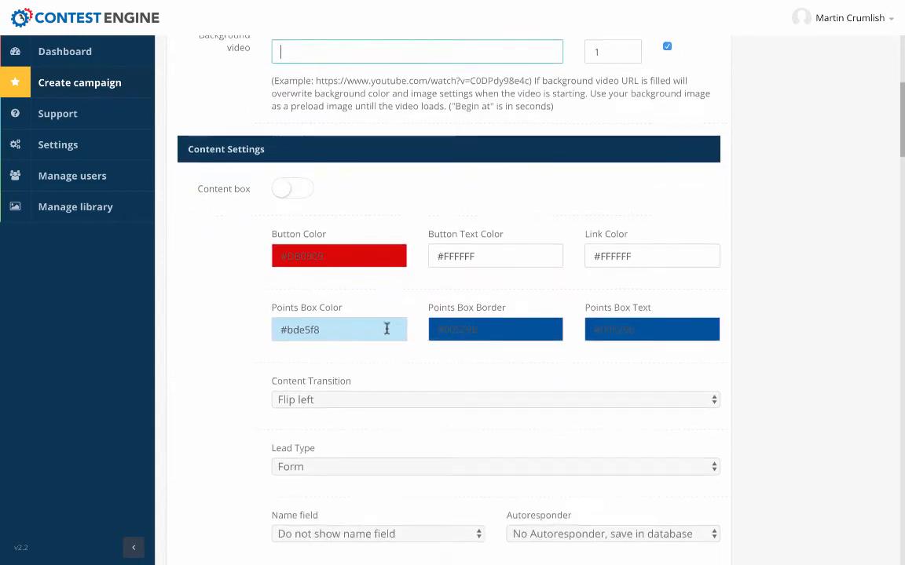
{"action": "scroll", "scroll_direction": "down", "scroll_amount": 3}
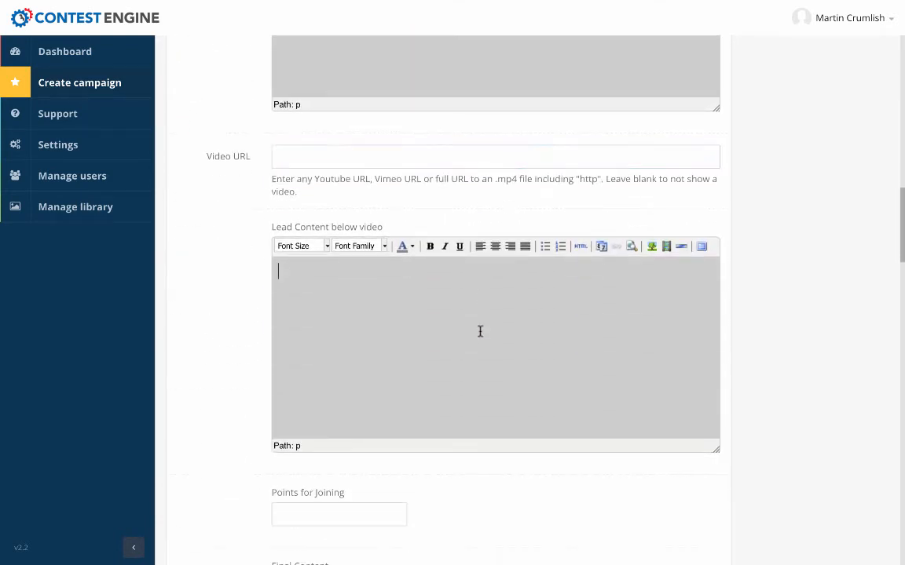
{"action": "scroll", "scroll_direction": "down", "scroll_amount": 3}
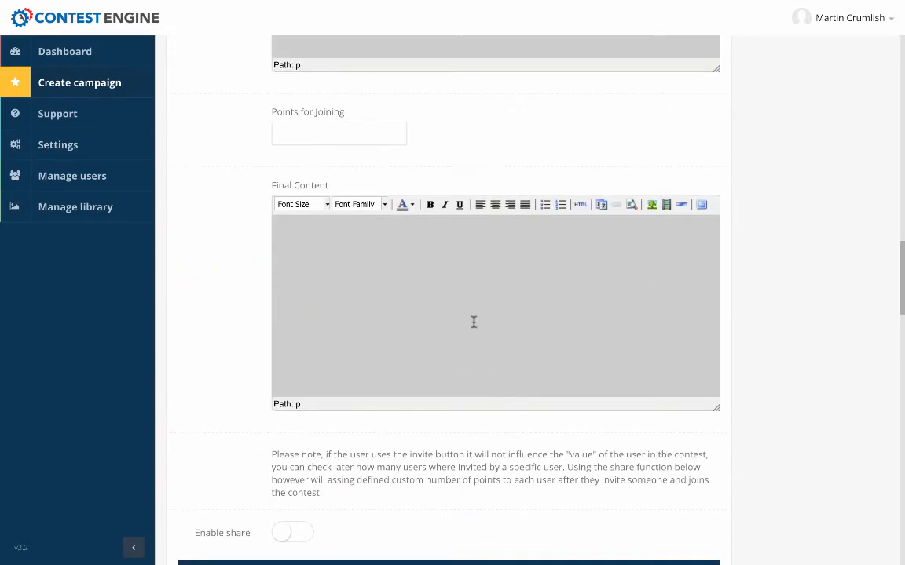
{"action": "scroll", "scroll_direction": "down", "scroll_amount": 3}
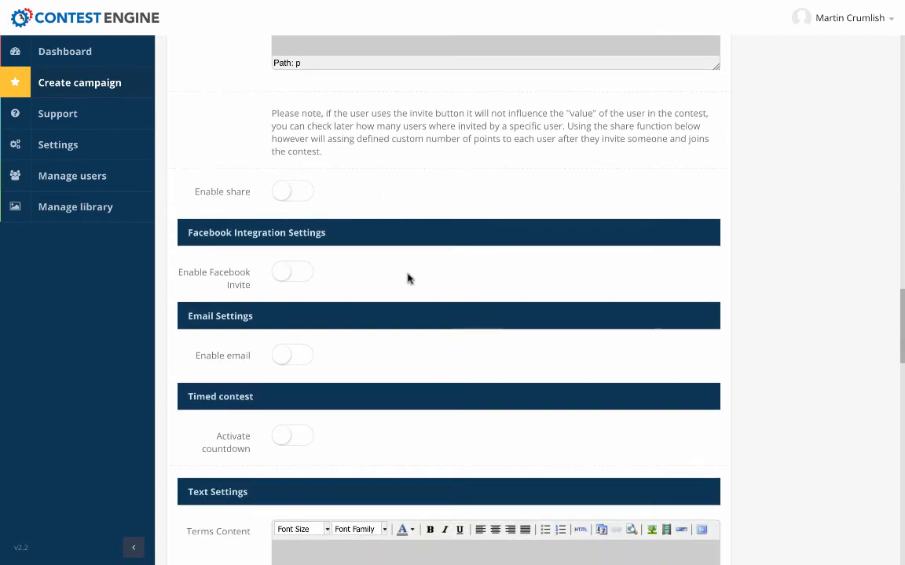
{"action": "left_click", "coordinate": [292, 191]}
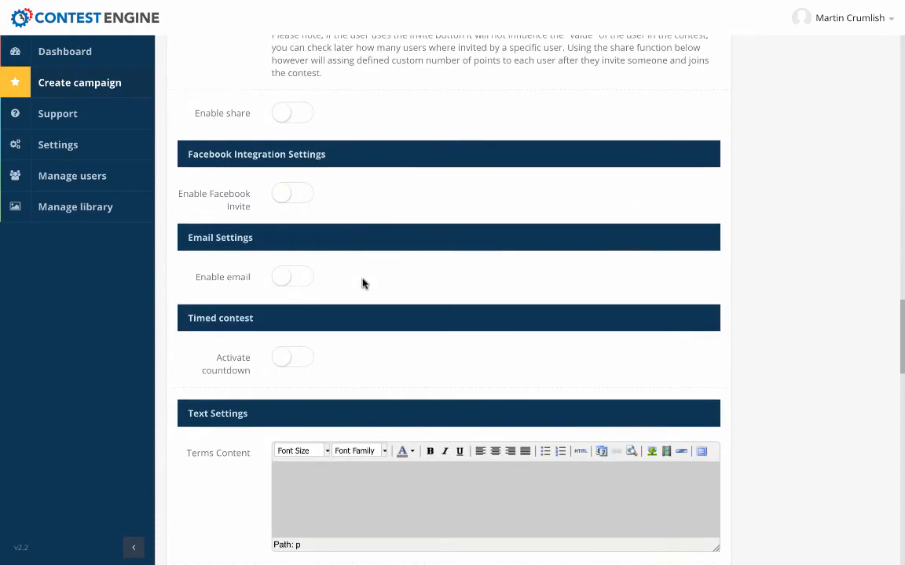
{"action": "left_click", "coordinate": [292, 276]}
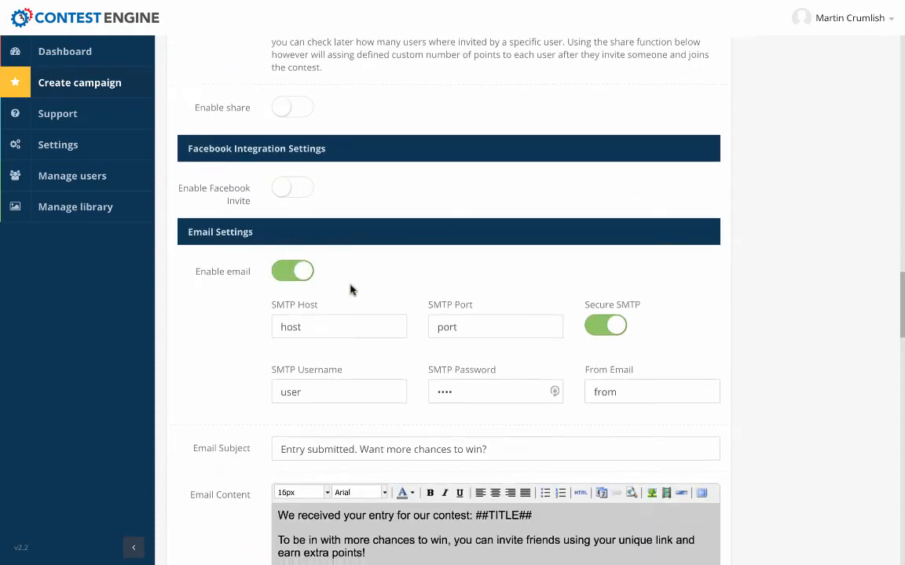
{"action": "scroll", "scroll_direction": "down", "scroll_amount": 3}
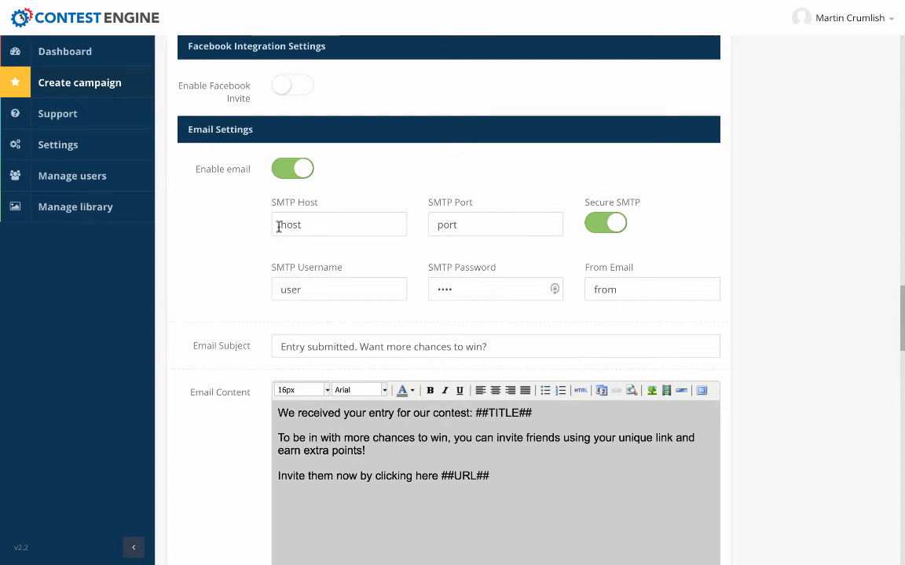
{"action": "scroll", "scroll_direction": "down", "scroll_amount": 3}
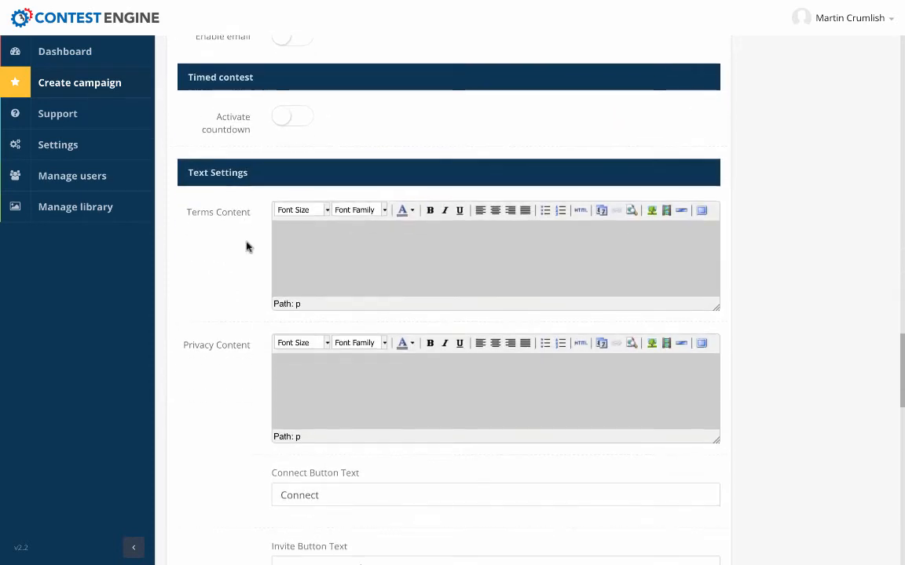
{"action": "left_click", "coordinate": [292, 116]}
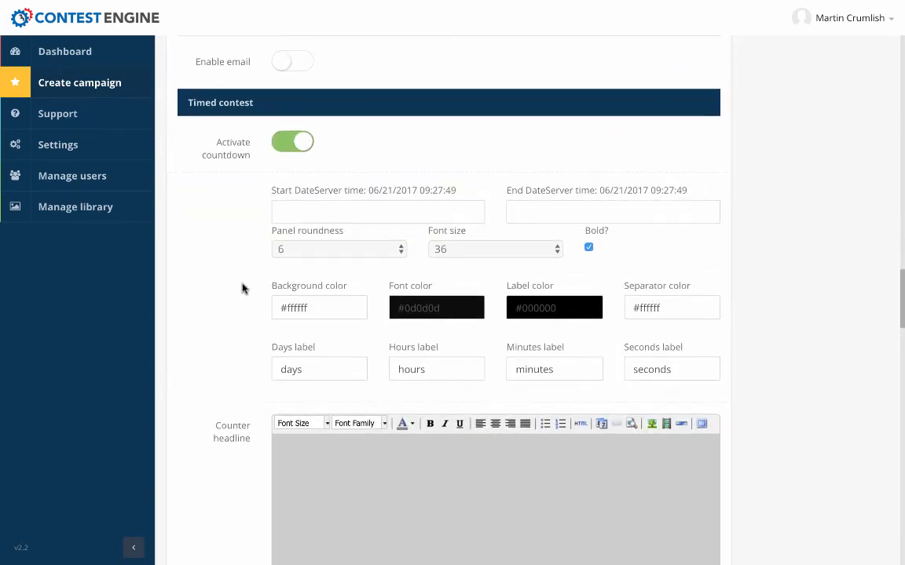
{"action": "scroll", "scroll_direction": "down", "scroll_amount": 3}
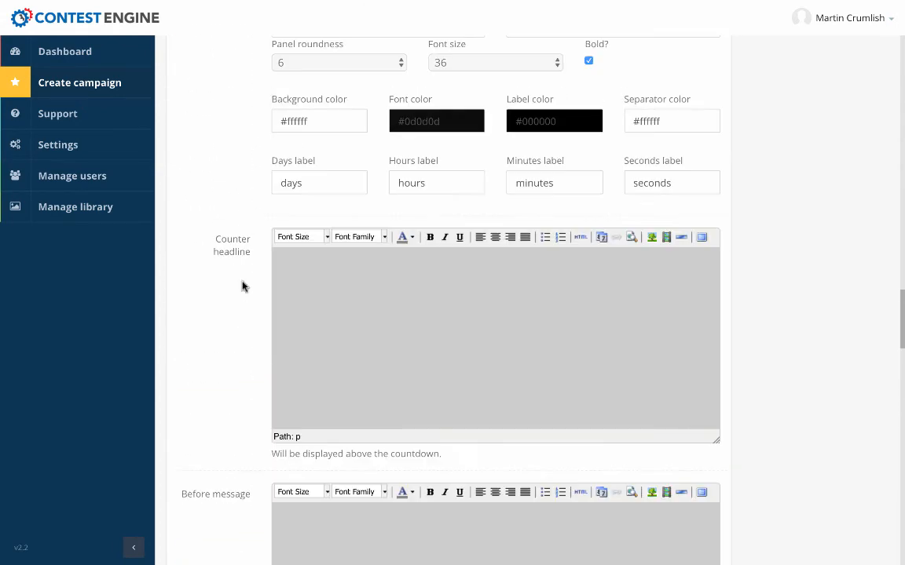
{"action": "scroll", "scroll_direction": "down", "scroll_amount": 3}
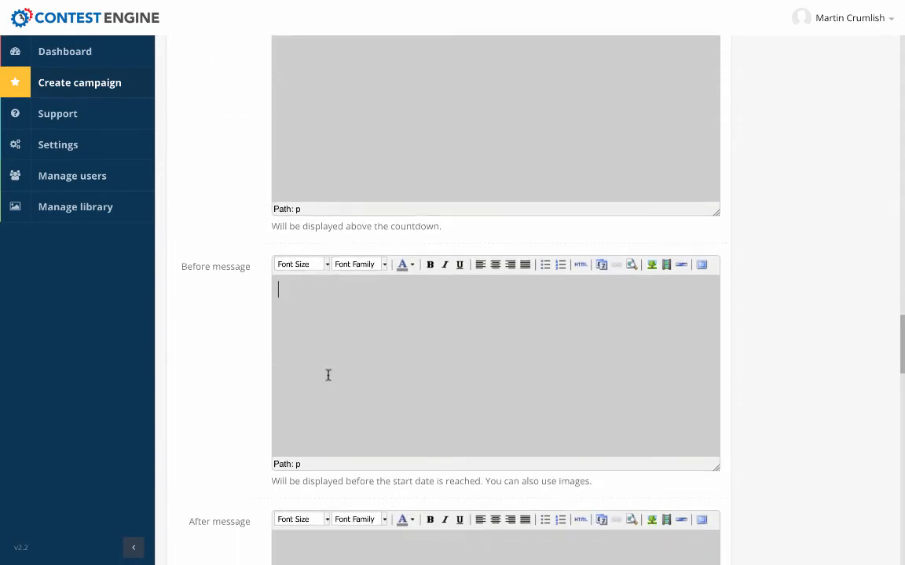
{"action": "scroll", "scroll_direction": "down", "scroll_amount": 3}
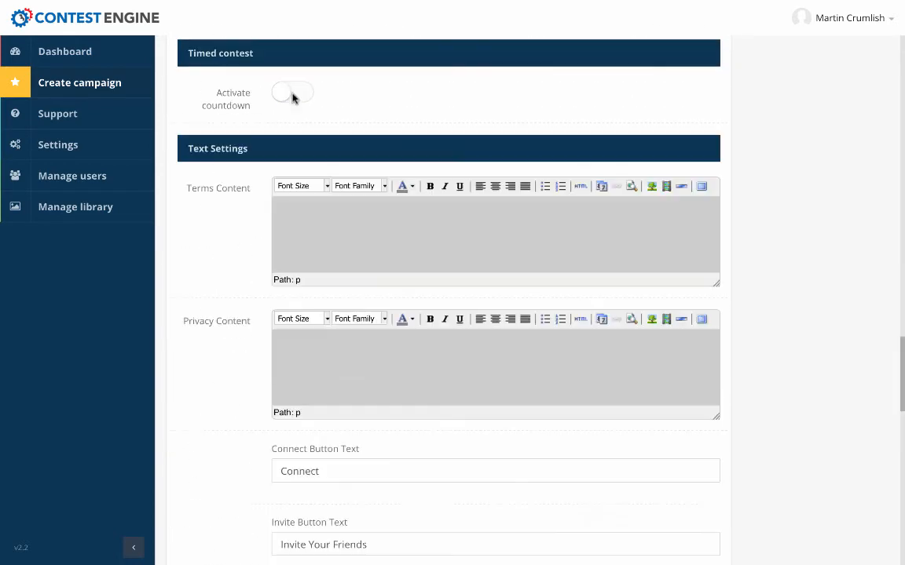
Review the remaining meta, tracking and nice URL settings of the new offer form
{"action": "scroll", "scroll_direction": "down", "scroll_amount": 3}
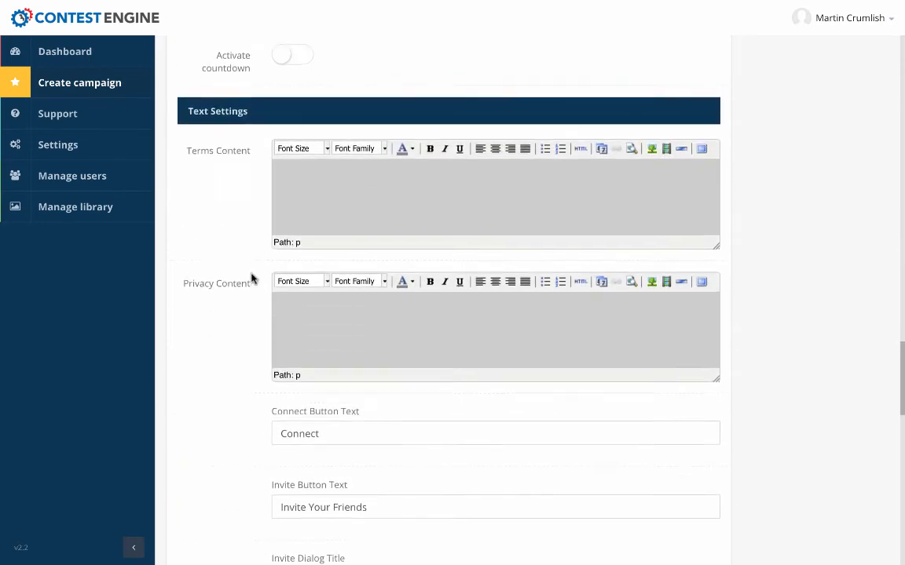
{"action": "scroll", "scroll_direction": "down", "scroll_amount": 3}
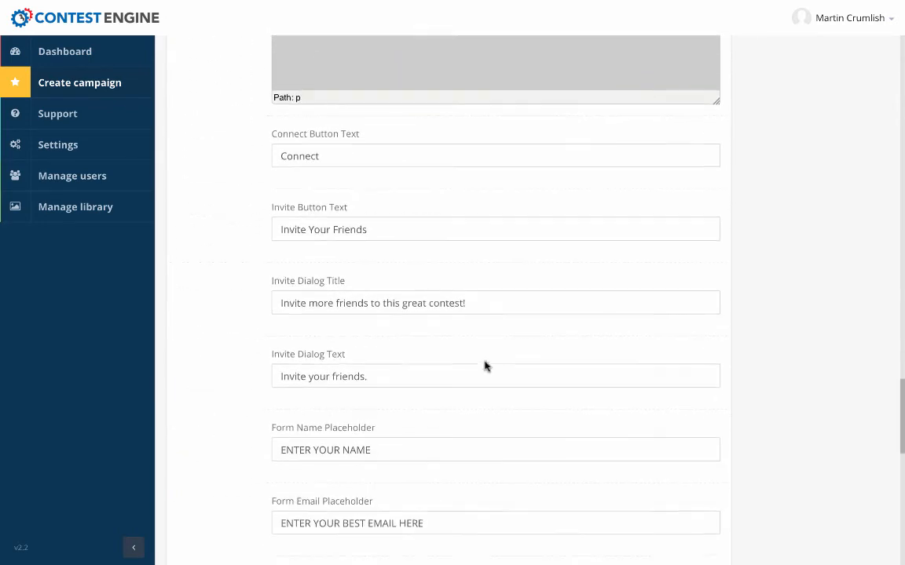
{"action": "scroll", "scroll_direction": "down", "scroll_amount": 3}
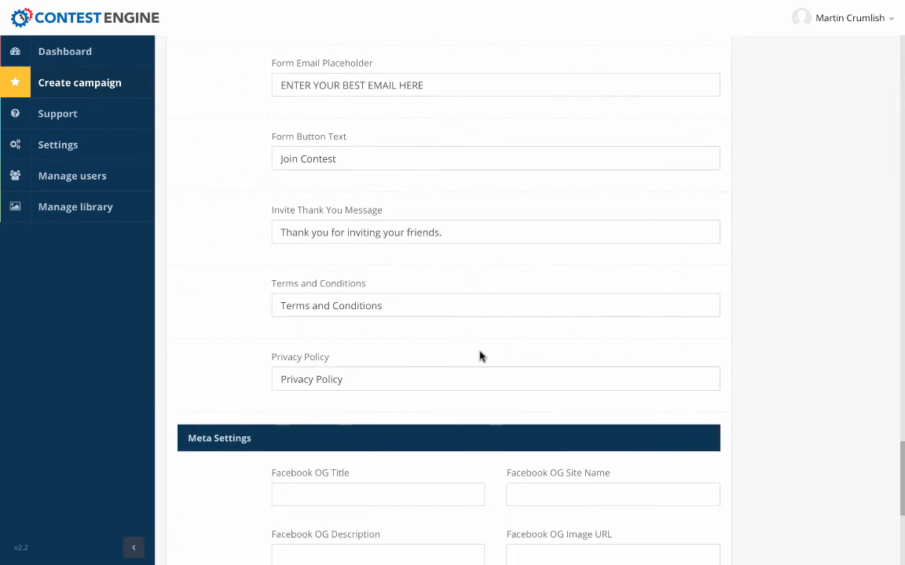
{"action": "scroll", "scroll_direction": "down", "scroll_amount": 3}
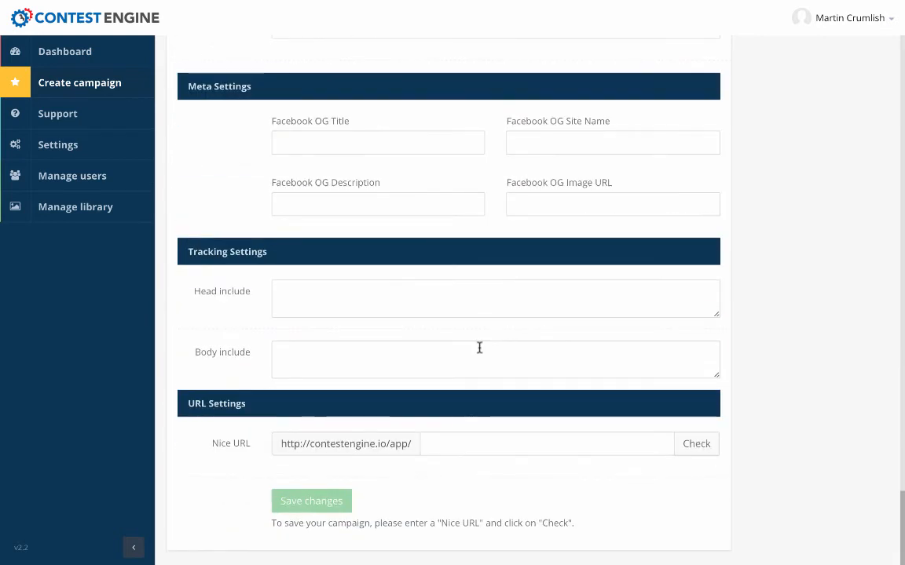
{"action": "left_click", "coordinate": [547, 443]}
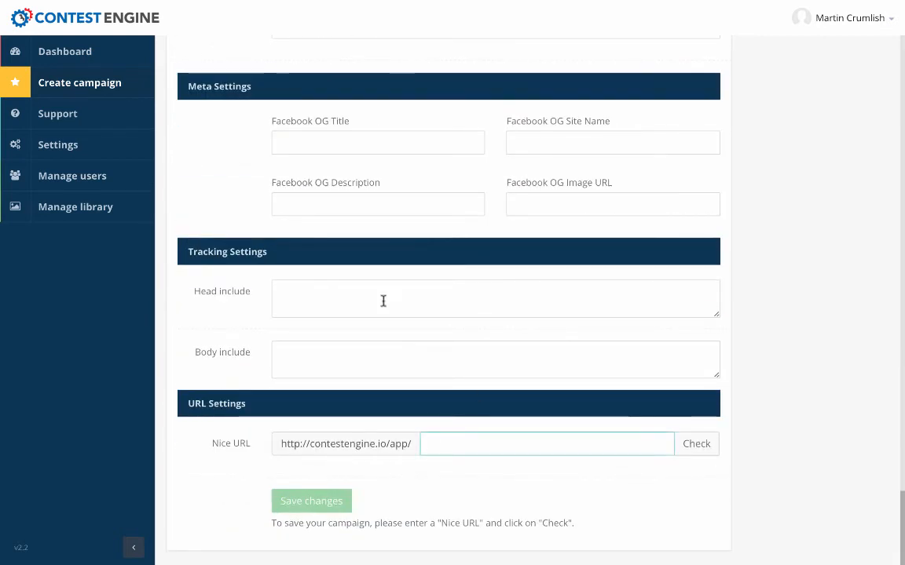
{"action": "scroll", "scroll_direction": "up", "scroll_amount": 3}
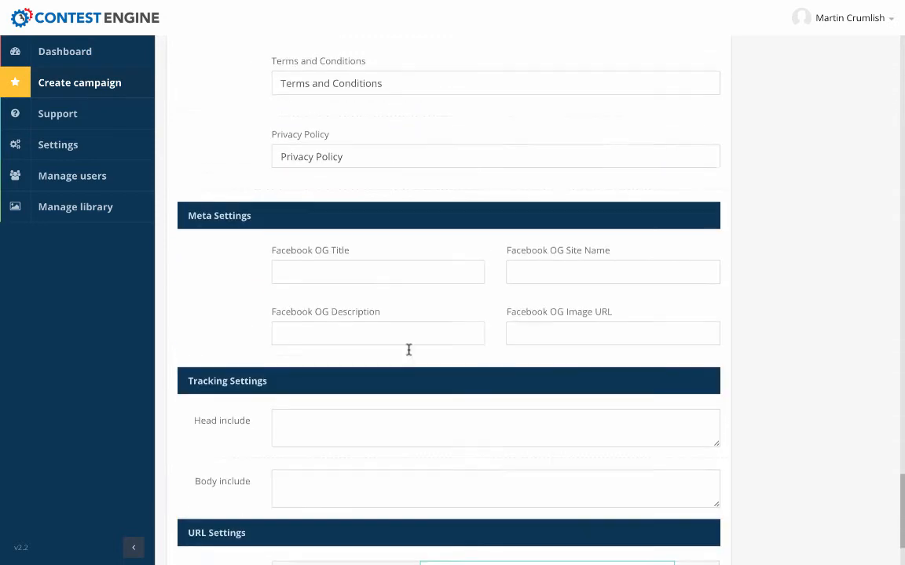
{"action": "scroll", "scroll_direction": "down", "scroll_amount": 3}
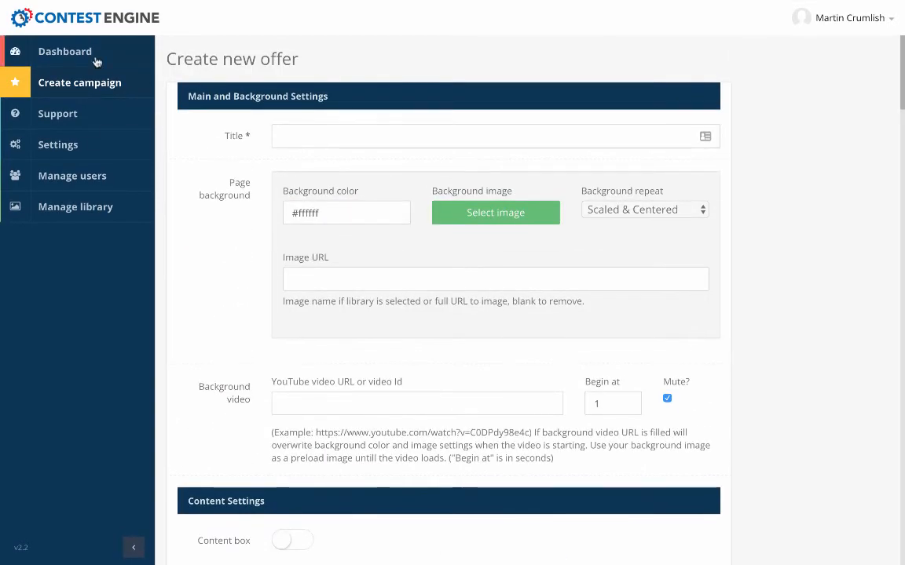
Return to the dashboard listing all campaigns
{"action": "left_click", "coordinate": [66, 50]}
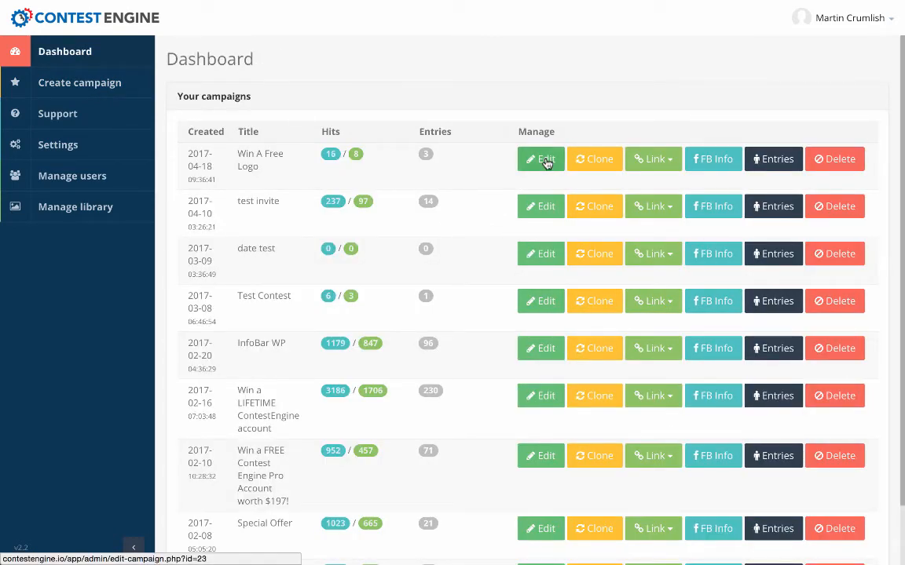
{"action": "left_click", "coordinate": [540, 159]}
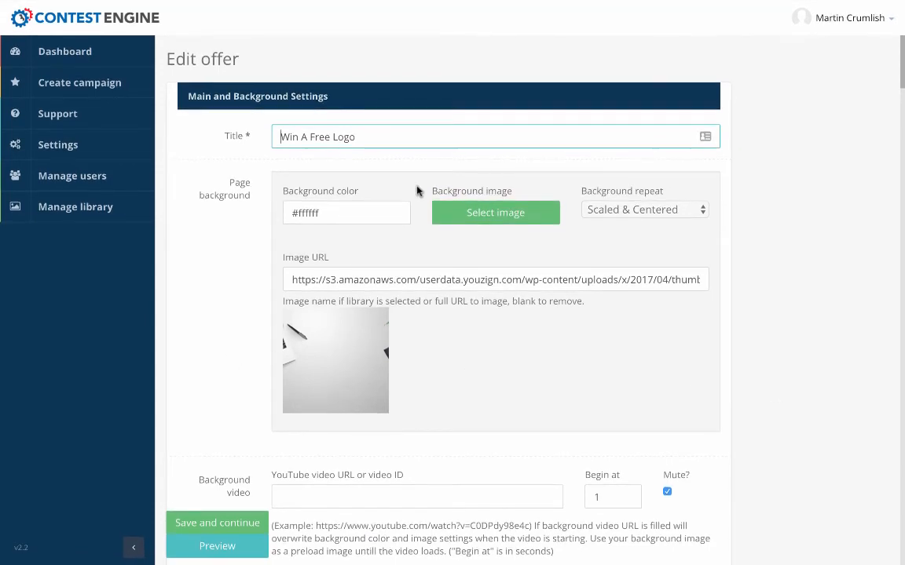
{"action": "mouse_move", "coordinate": [744, 258]}
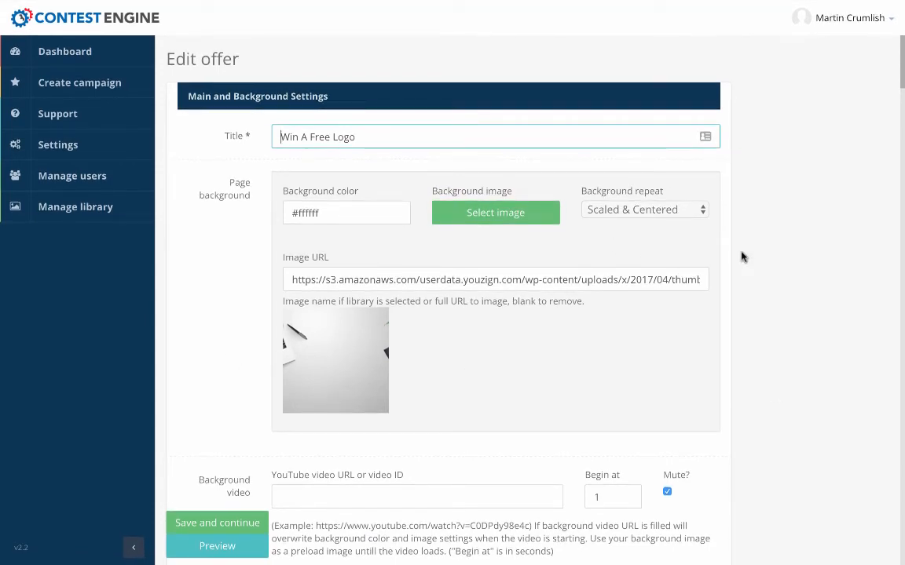
{"action": "scroll", "scroll_direction": "down", "scroll_amount": 3}
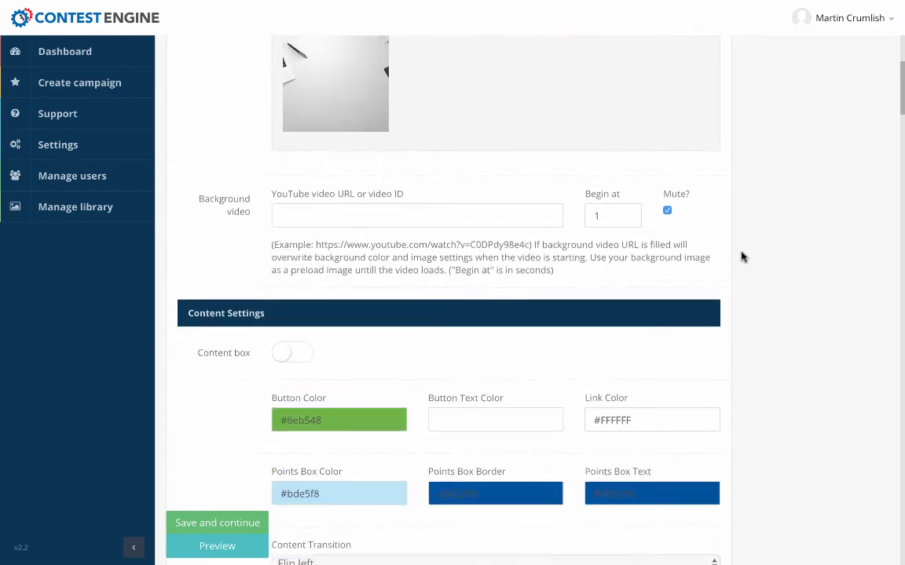
{"action": "scroll", "scroll_direction": "down", "scroll_amount": 3}
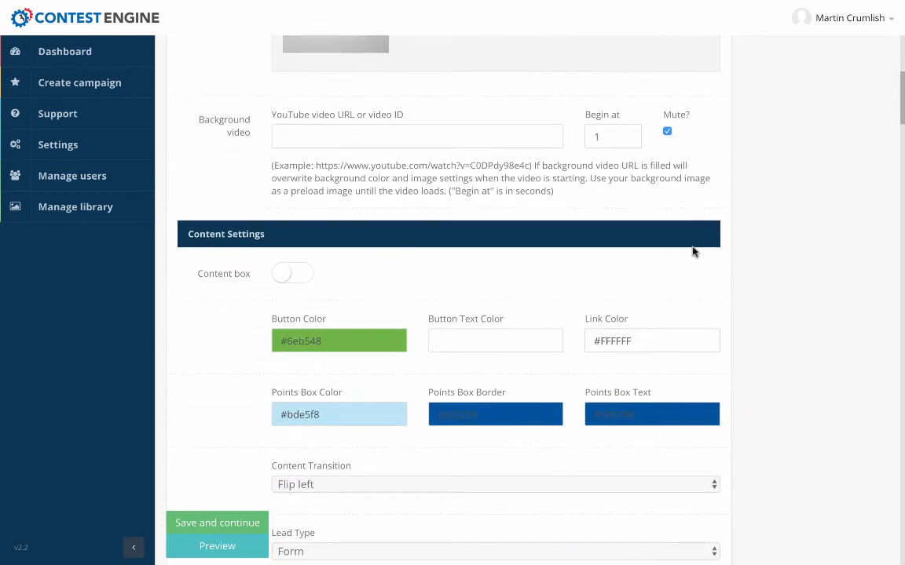
{"action": "mouse_move", "coordinate": [760, 259]}
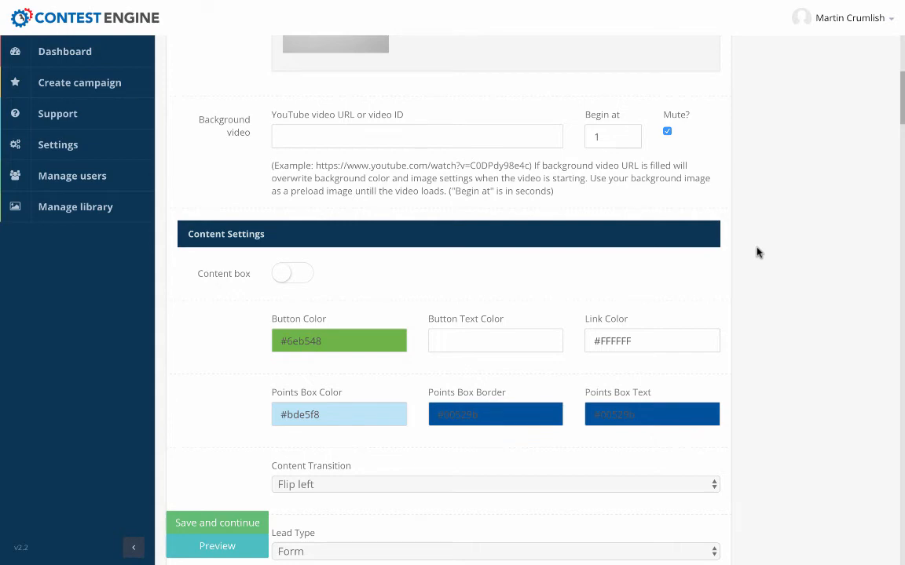
{"action": "scroll", "scroll_direction": "down", "scroll_amount": 3}
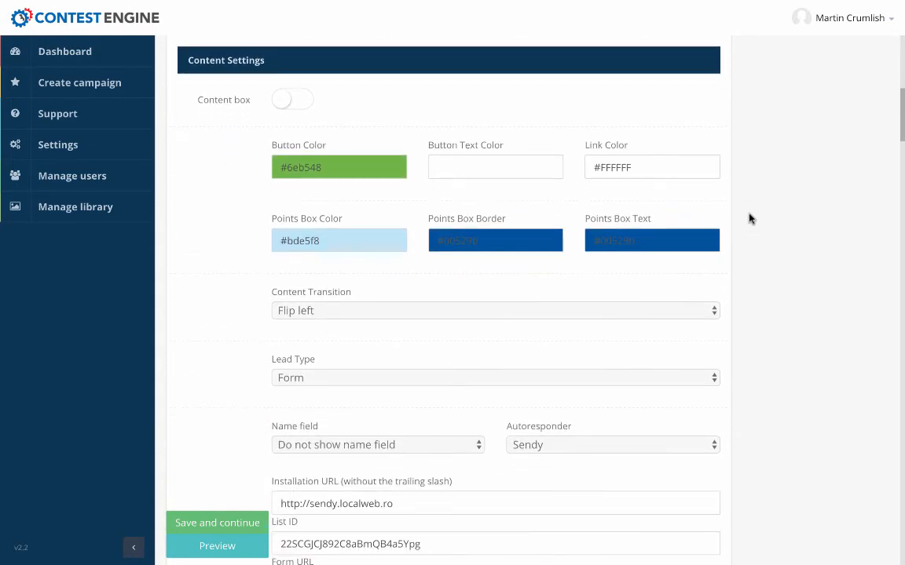
{"action": "scroll", "scroll_direction": "down", "scroll_amount": 3}
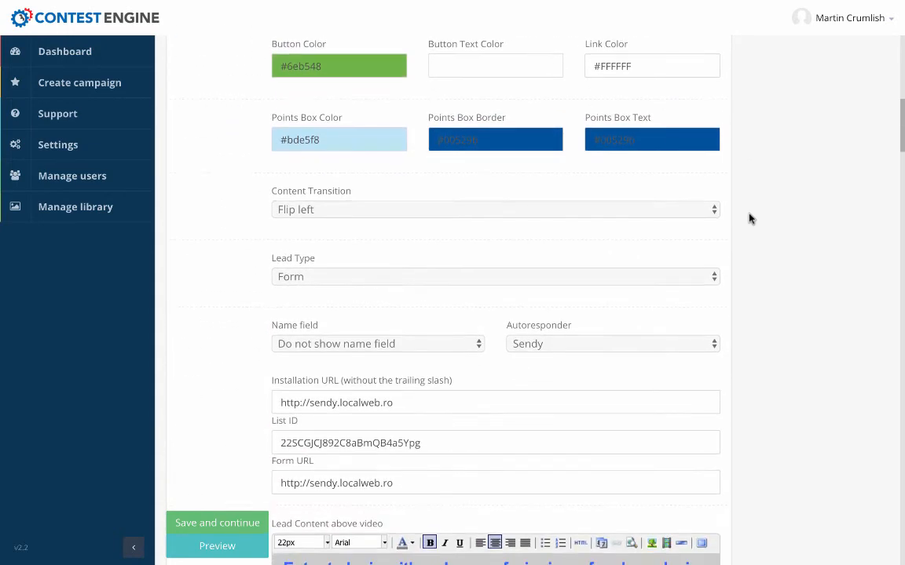
{"action": "scroll", "scroll_direction": "down", "scroll_amount": 3}
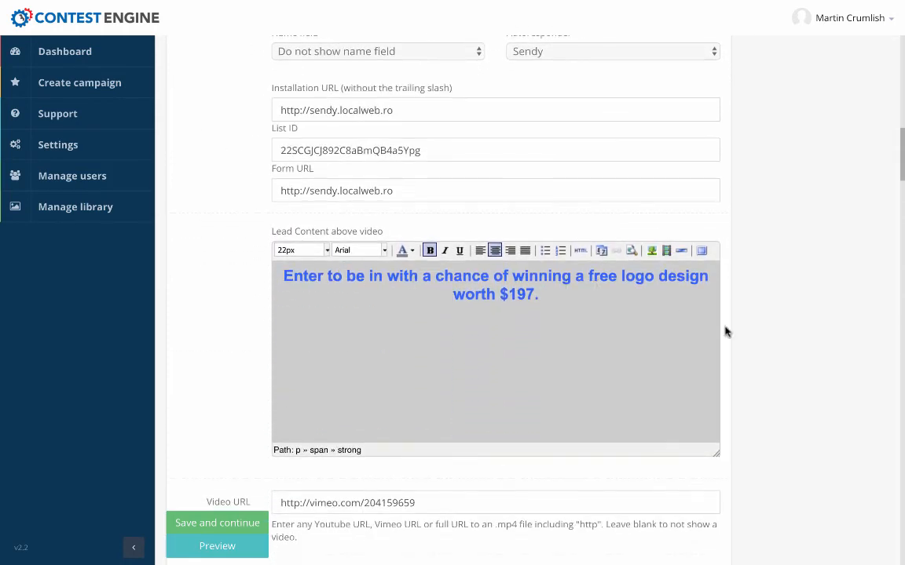
{"action": "scroll", "scroll_direction": "down", "scroll_amount": 3}
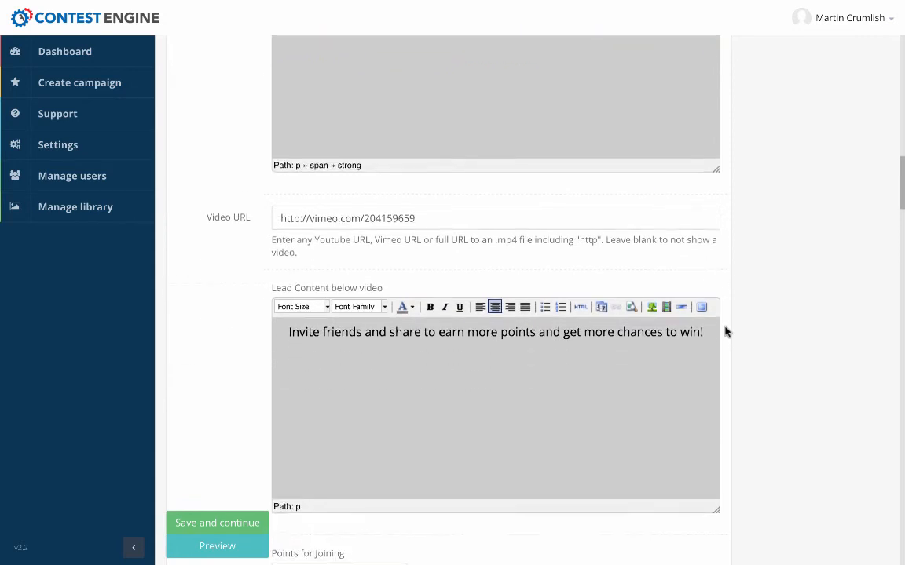
{"action": "scroll", "scroll_direction": "down", "scroll_amount": 3}
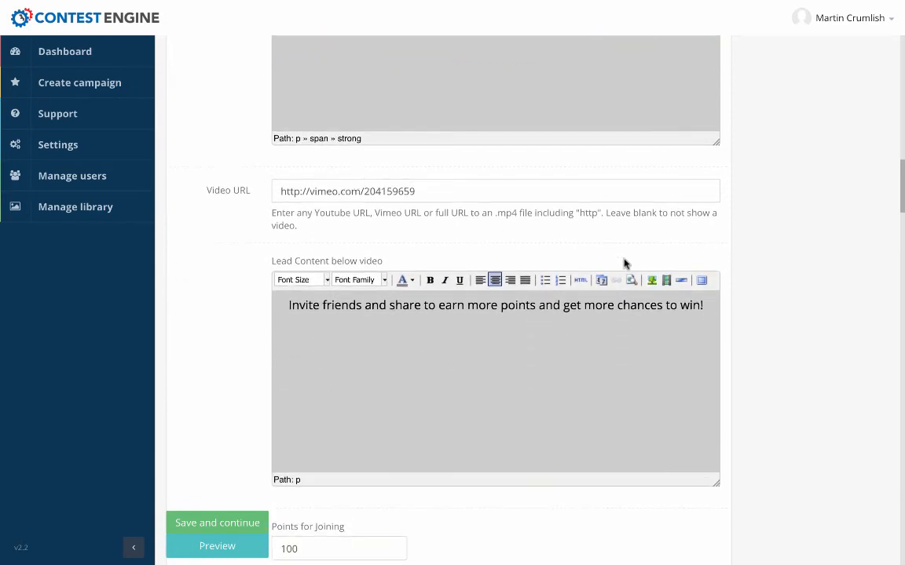
{"action": "scroll", "scroll_direction": "down", "scroll_amount": 3}
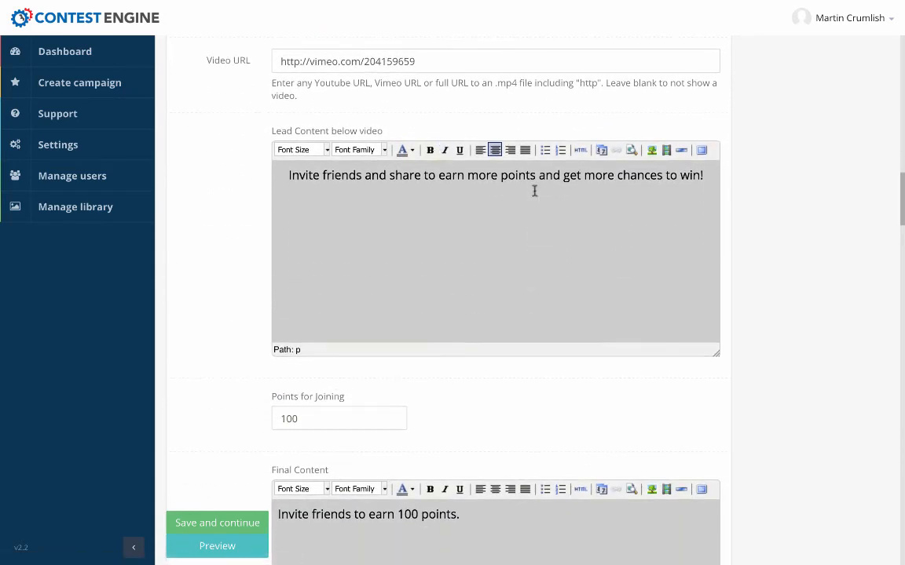
{"action": "scroll", "scroll_direction": "down", "scroll_amount": 3}
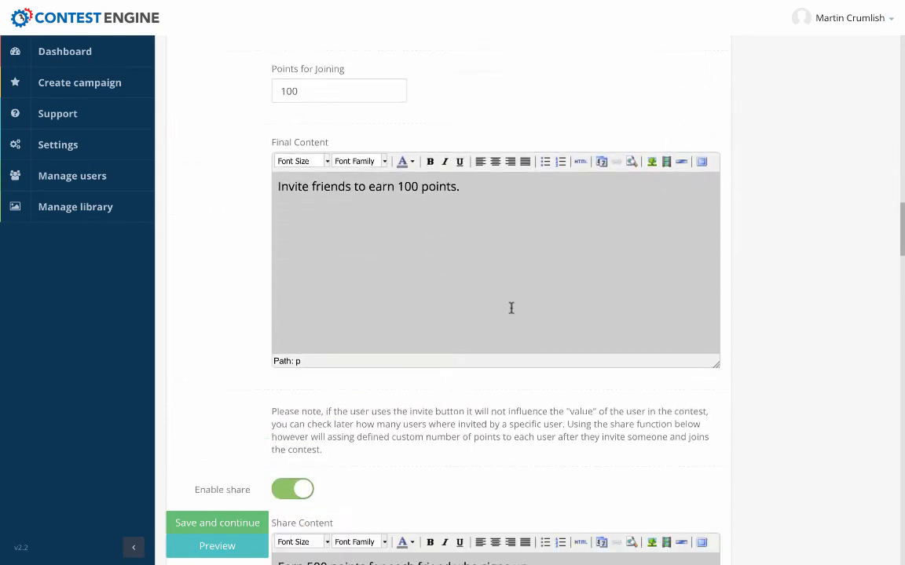
{"action": "scroll", "scroll_direction": "down", "scroll_amount": 3}
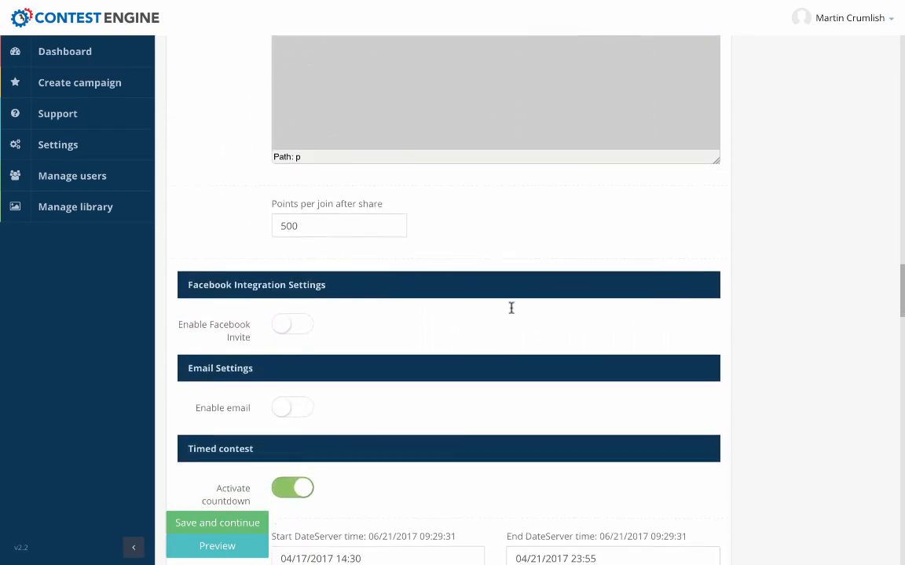
{"action": "scroll", "scroll_direction": "down", "scroll_amount": 3}
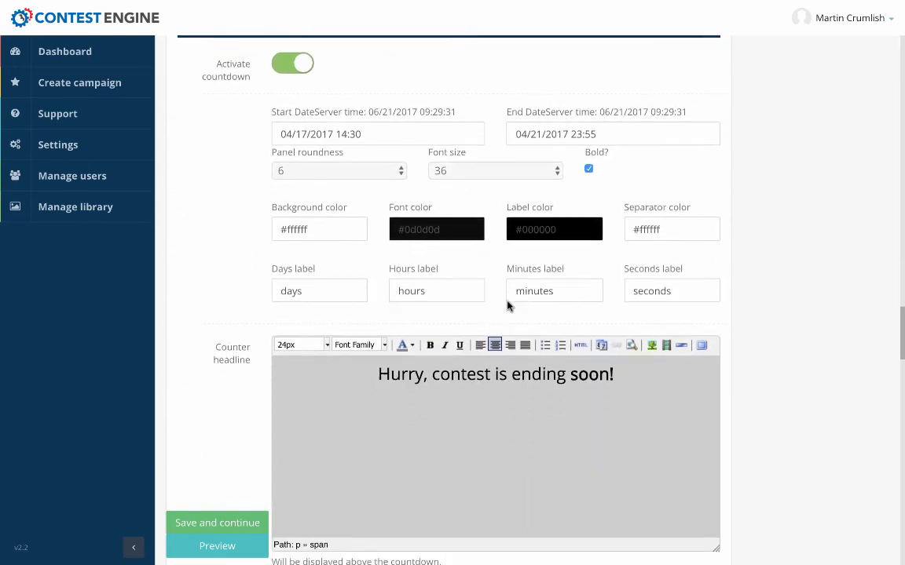
{"action": "scroll", "scroll_direction": "down", "scroll_amount": 3}
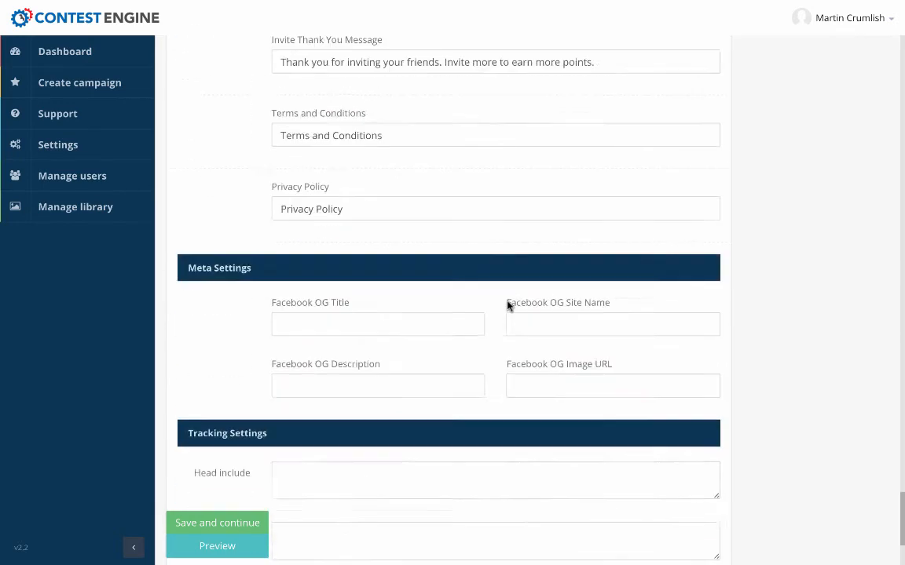
{"action": "scroll", "scroll_direction": "down", "scroll_amount": 3}
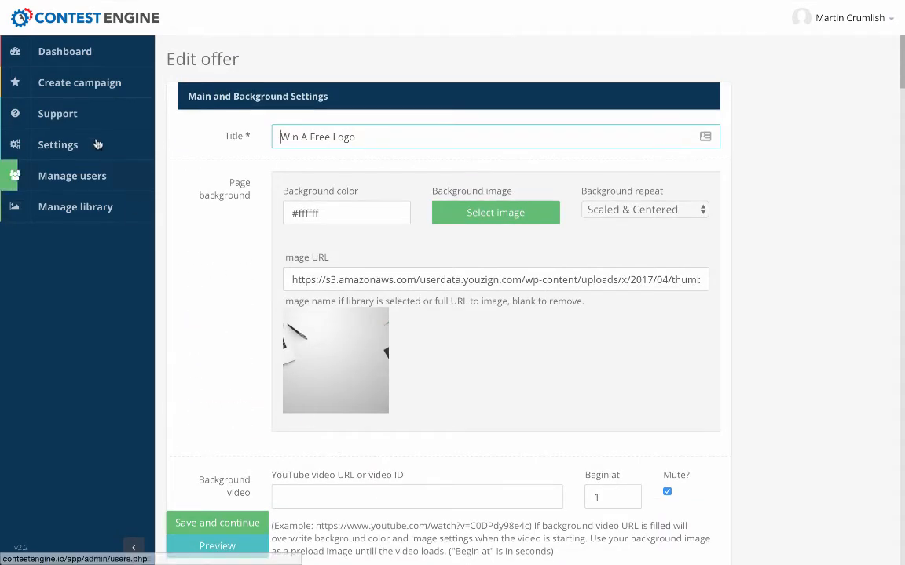
{"action": "left_click", "coordinate": [64, 50]}
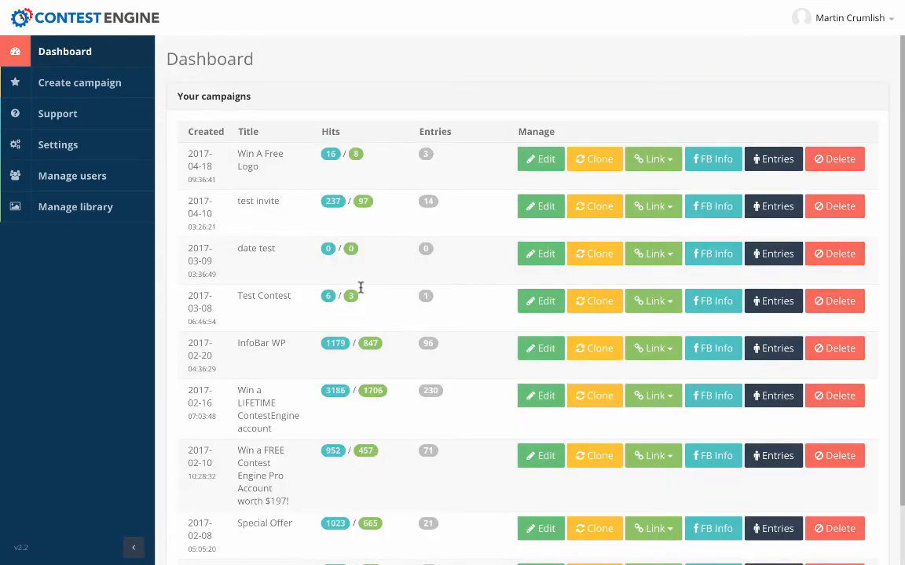
{"action": "scroll", "scroll_direction": "down", "scroll_amount": 3}
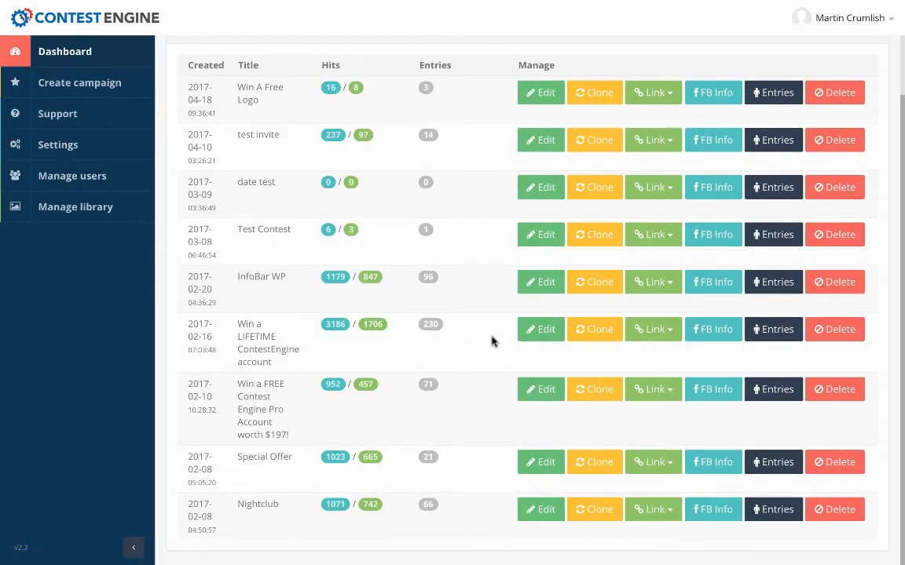
{"action": "mouse_move", "coordinate": [534, 329]}
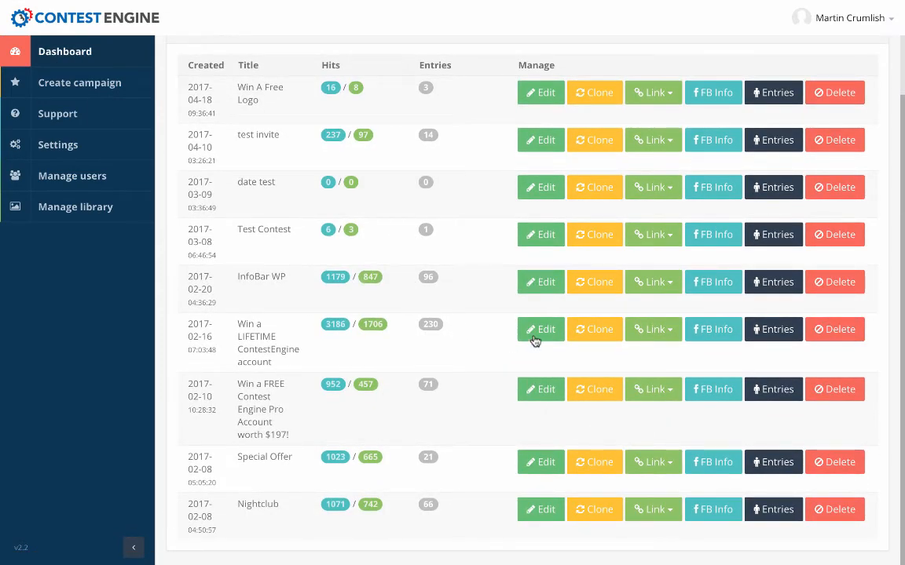
Edit the Win a LIFETIME ContestEngine account campaign and review its Main and Background Settings
{"action": "left_click", "coordinate": [540, 330]}
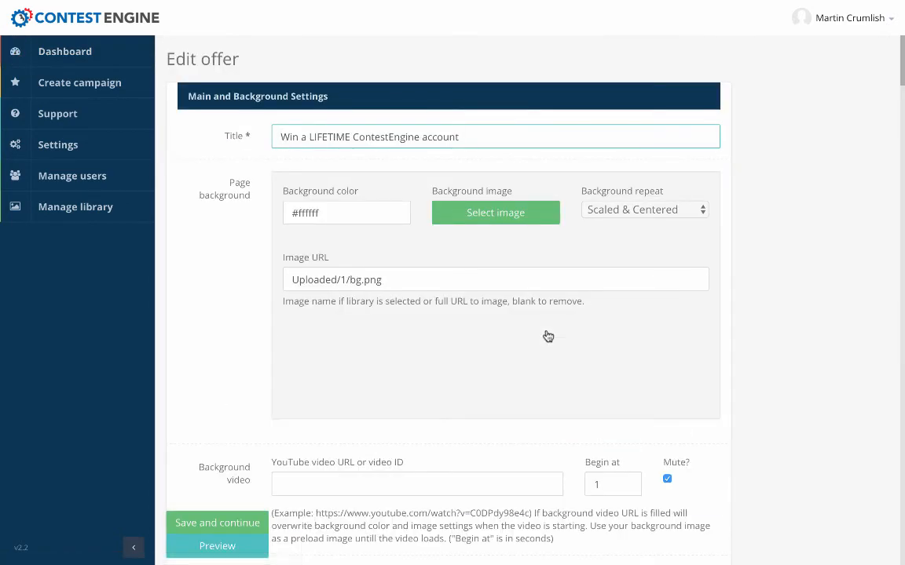
{"action": "scroll", "scroll_direction": "down", "scroll_amount": 3}
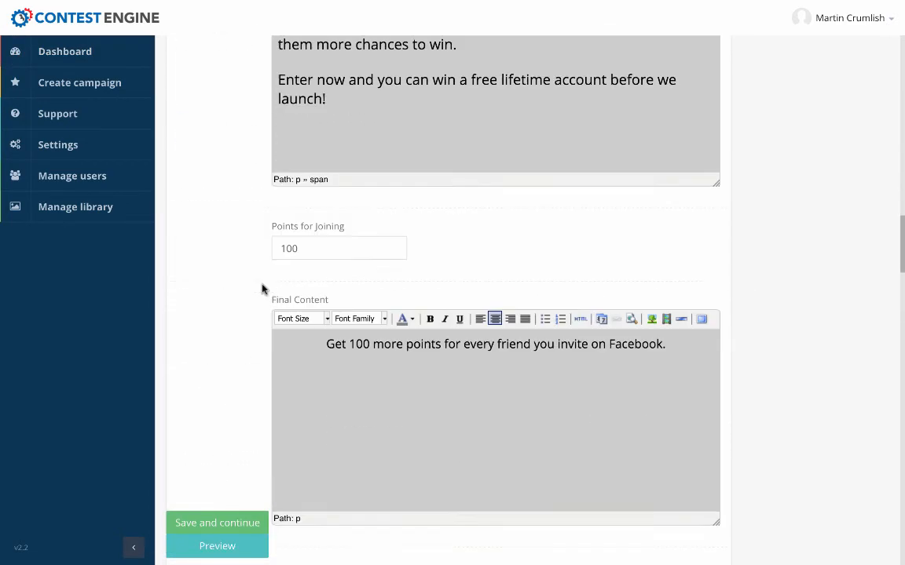
{"action": "scroll", "scroll_direction": "down", "scroll_amount": 3}
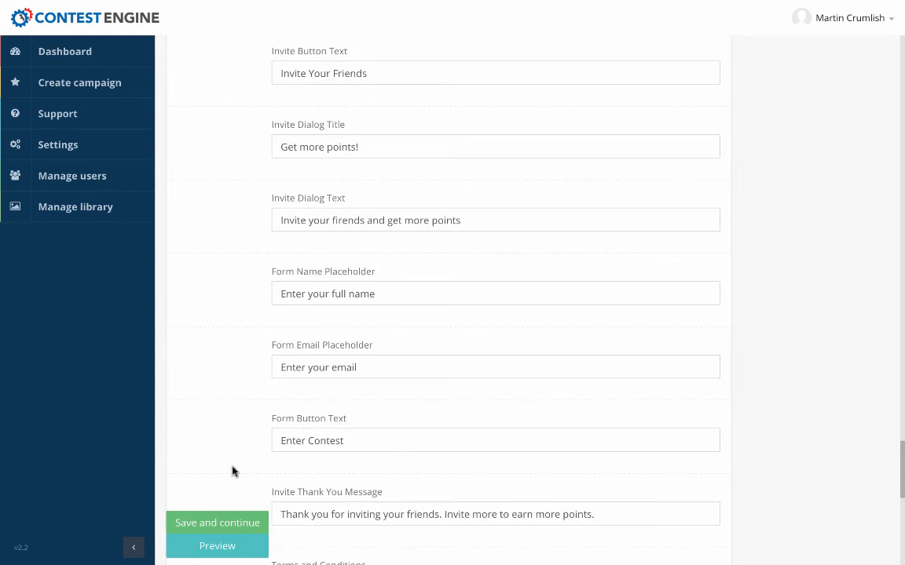
{"action": "left_click", "coordinate": [217, 546]}
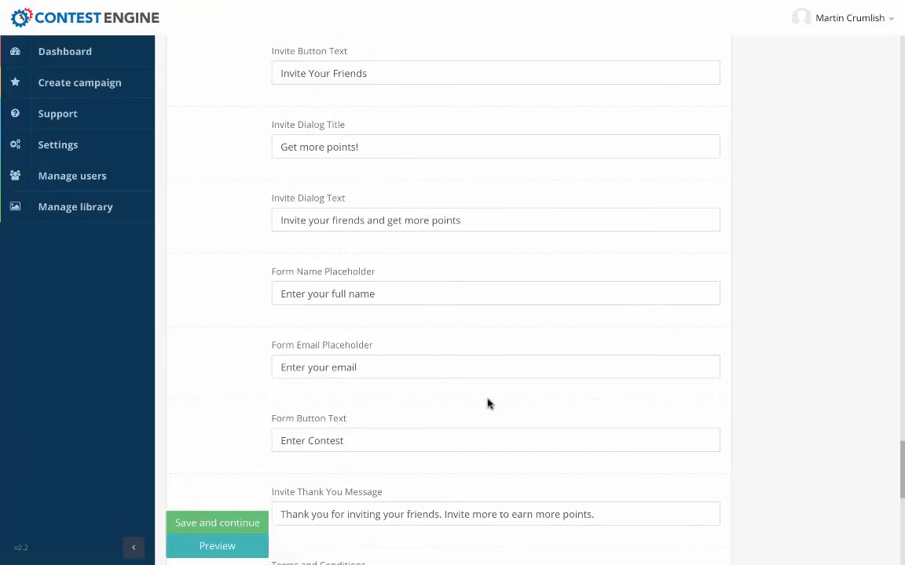
{"action": "scroll", "scroll_direction": "down", "scroll_amount": 3}
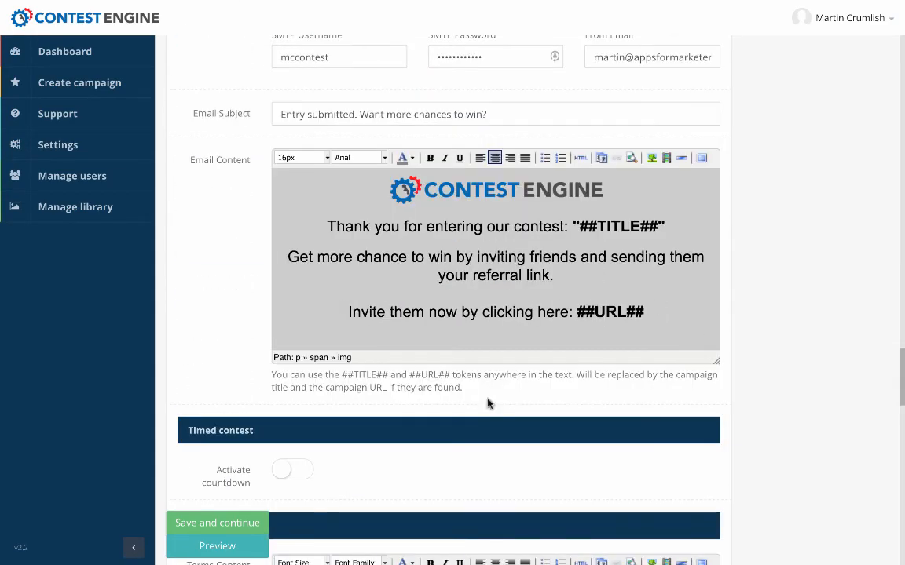
{"action": "scroll", "scroll_direction": "up", "scroll_amount": 3}
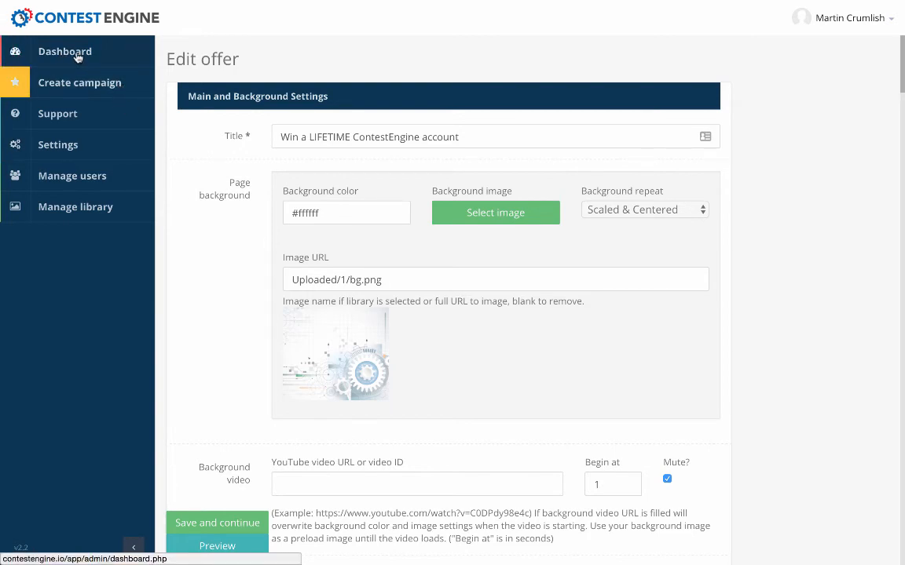
Go back to the dashboard campaign list to reach a campaign's FB Info
{"action": "left_click", "coordinate": [66, 50]}
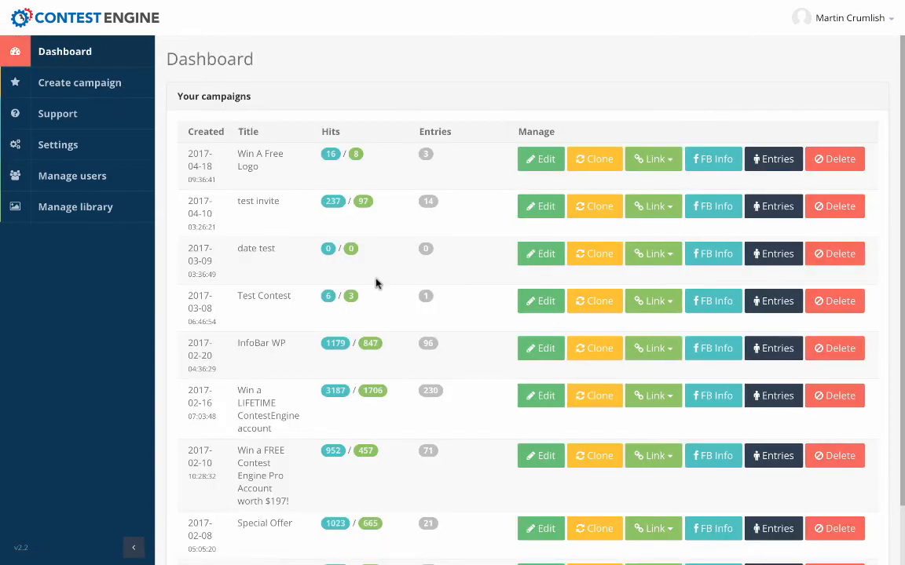
{"action": "scroll", "scroll_direction": "down", "scroll_amount": 3}
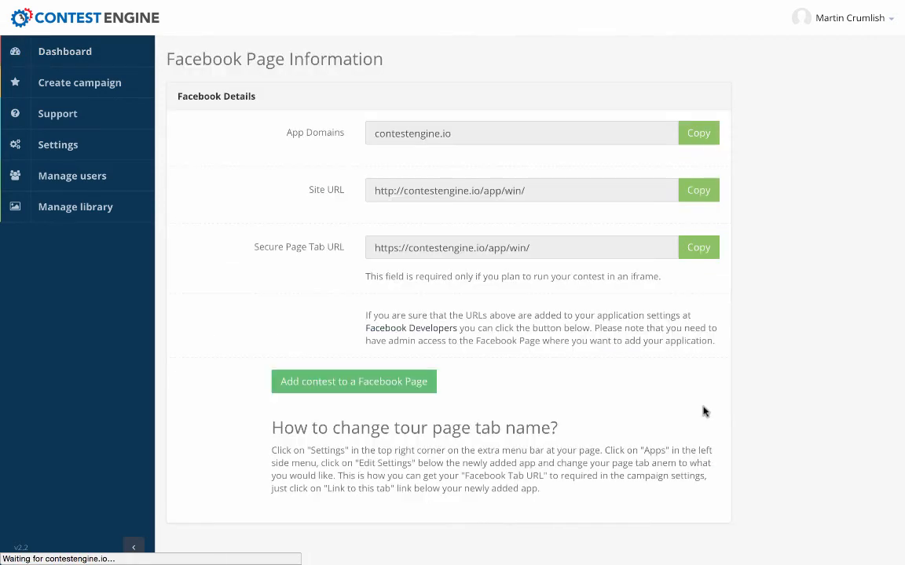
{"action": "mouse_move", "coordinate": [427, 233]}
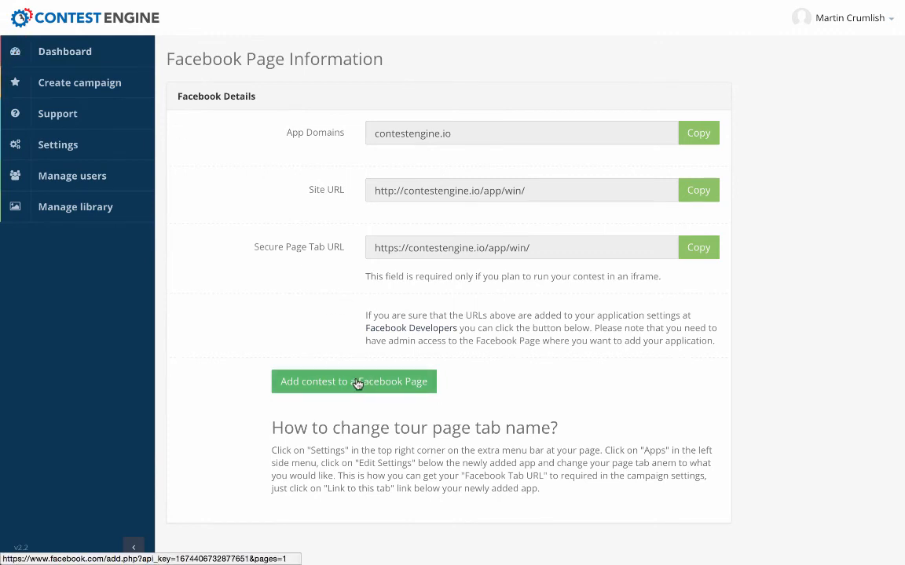
{"action": "mouse_move", "coordinate": [176, 103]}
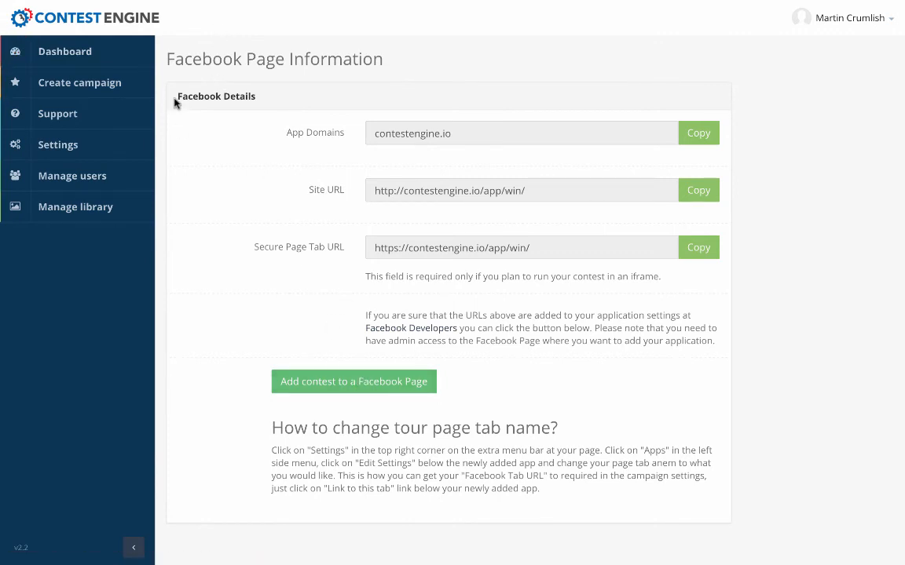
Return to the dashboard and head to the entries of the Win a FREE Contest Engine Pro campaign
{"action": "left_click", "coordinate": [64, 50]}
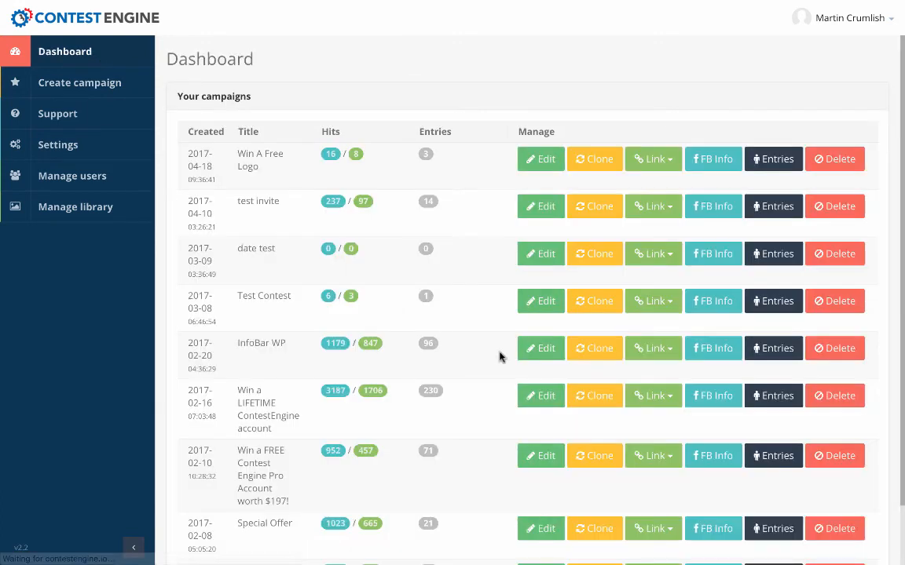
{"action": "scroll", "scroll_direction": "down", "scroll_amount": 3}
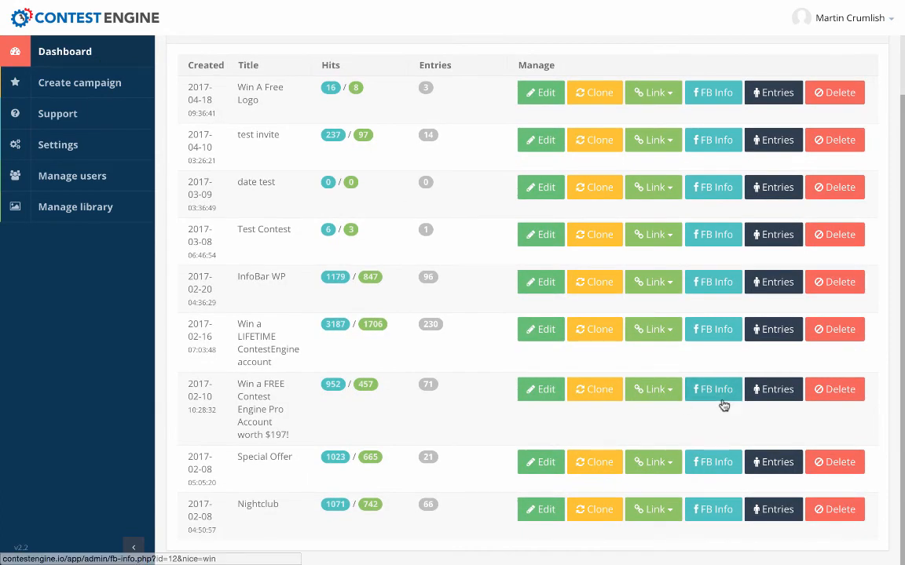
{"action": "left_click", "coordinate": [653, 390]}
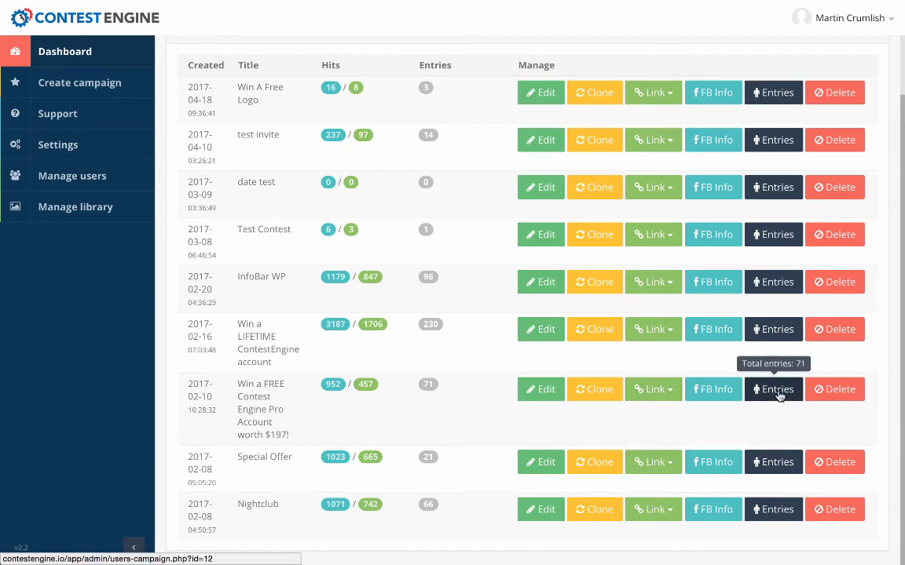
{"action": "left_click", "coordinate": [772, 389]}
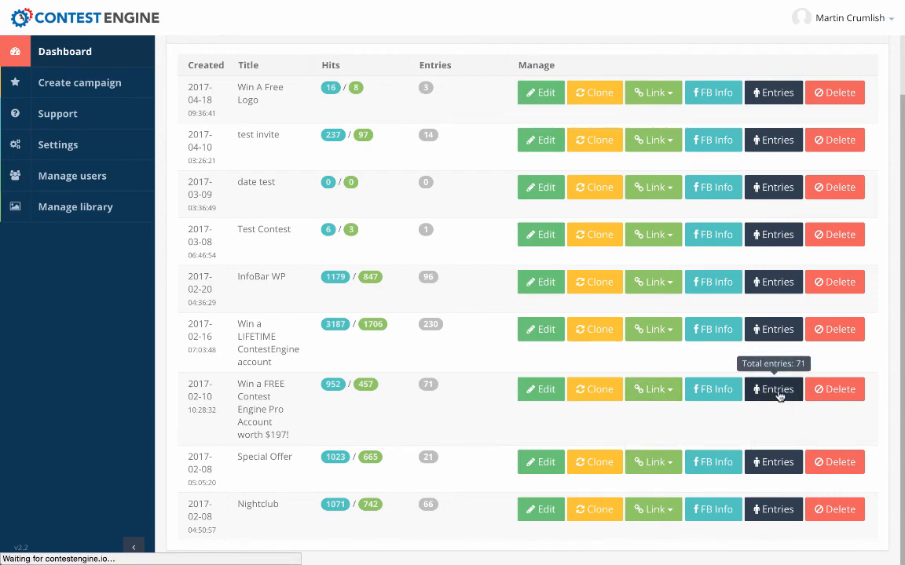
Browse the 71 entrants of the Win a FREE campaign and select Josue's points value of 10
{"action": "left_click", "coordinate": [772, 390]}
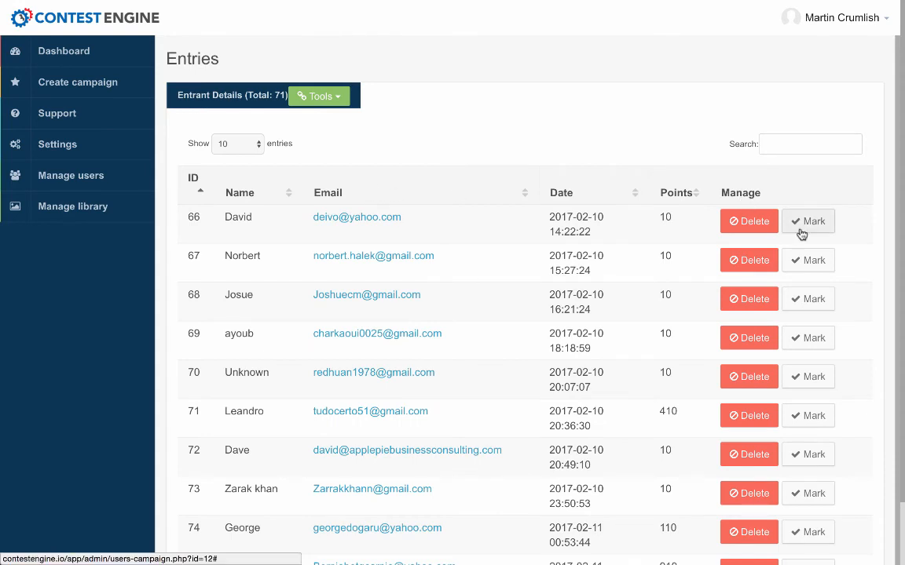
{"action": "mouse_move", "coordinate": [820, 220]}
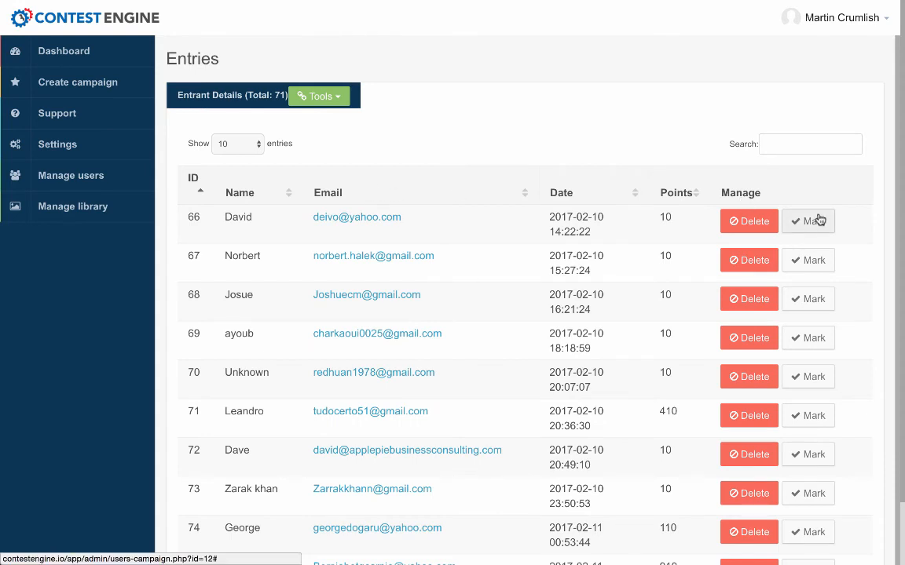
{"action": "left_click", "coordinate": [318, 95]}
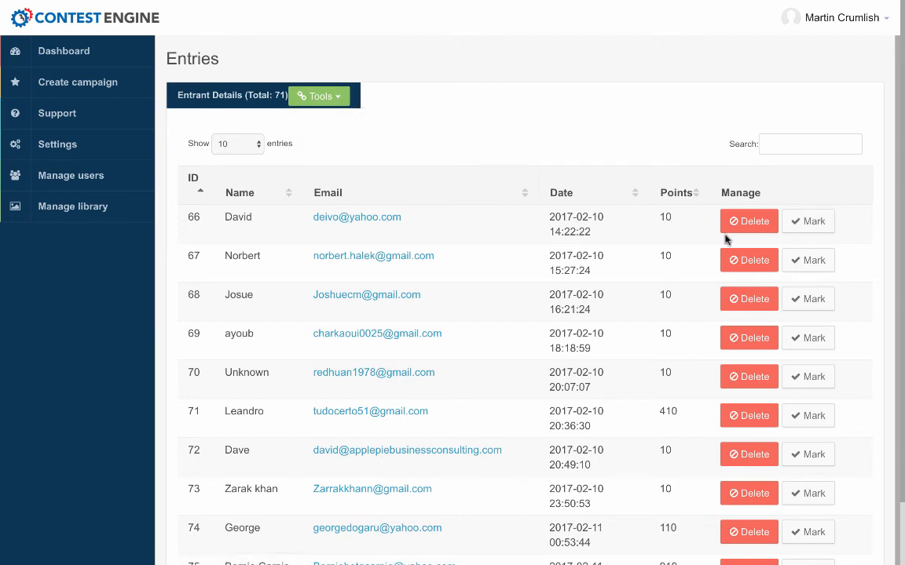
{"action": "scroll", "scroll_direction": "down", "scroll_amount": 3}
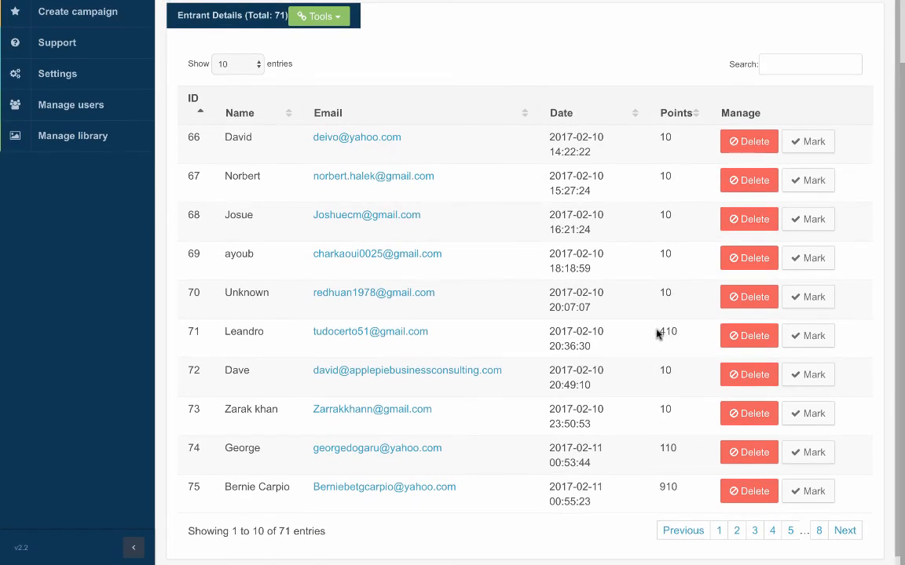
{"action": "double_click", "coordinate": [668, 330]}
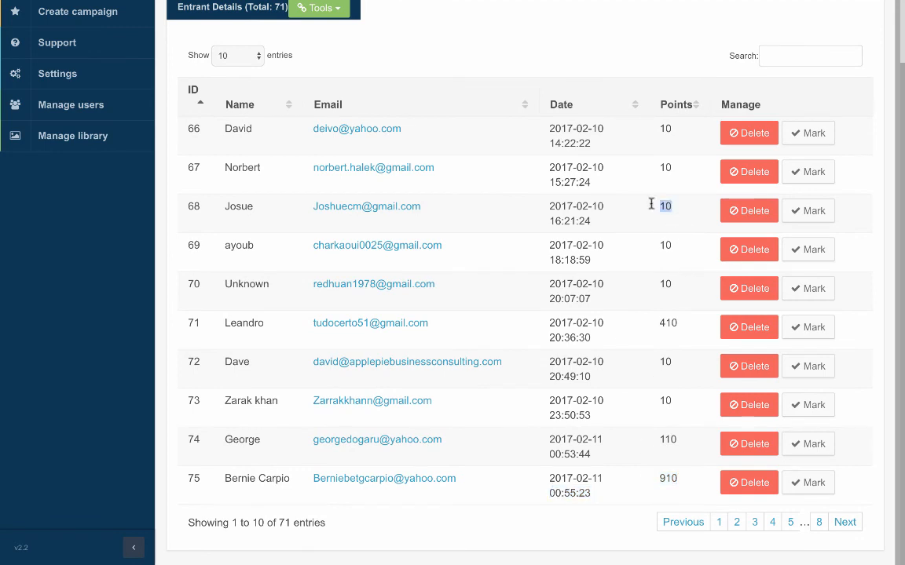
{"action": "mouse_move", "coordinate": [705, 333]}
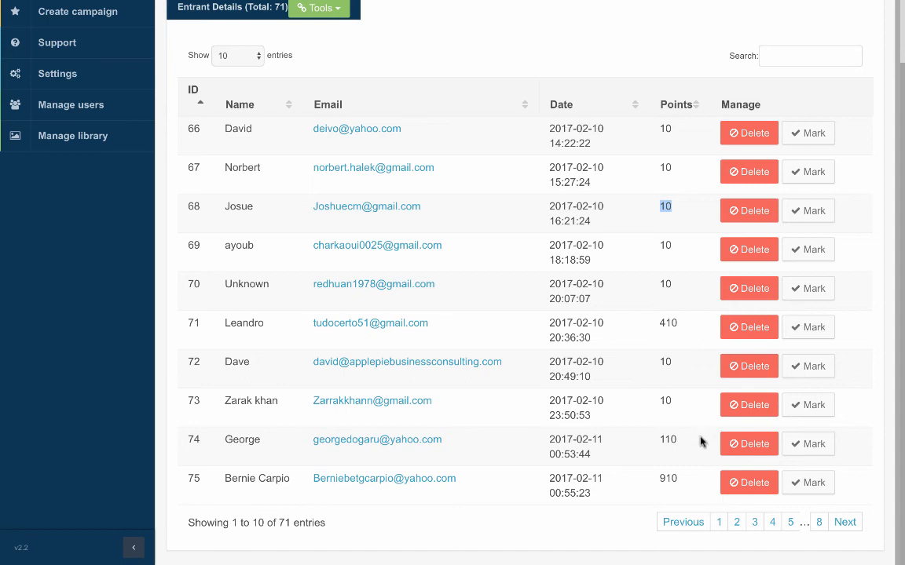
{"action": "mouse_move", "coordinate": [689, 485]}
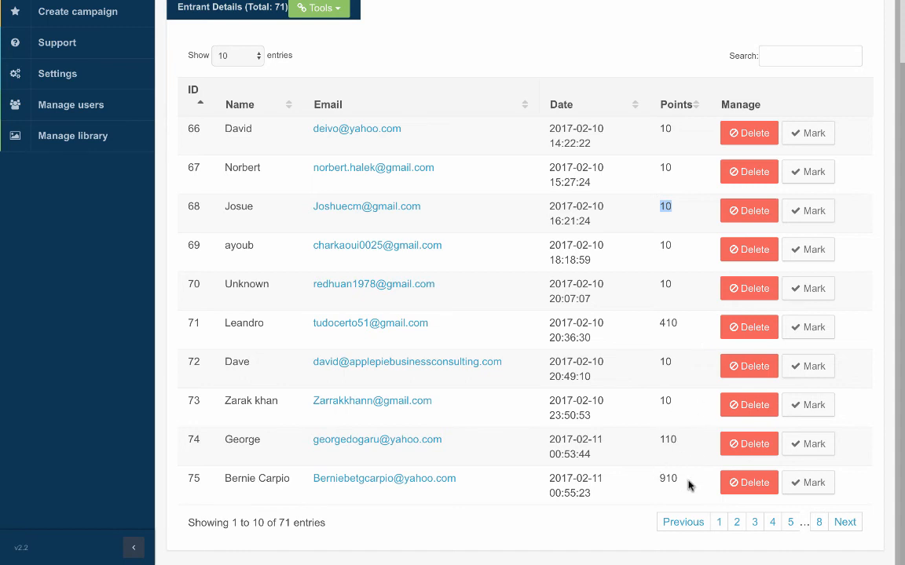
{"action": "mouse_move", "coordinate": [594, 505]}
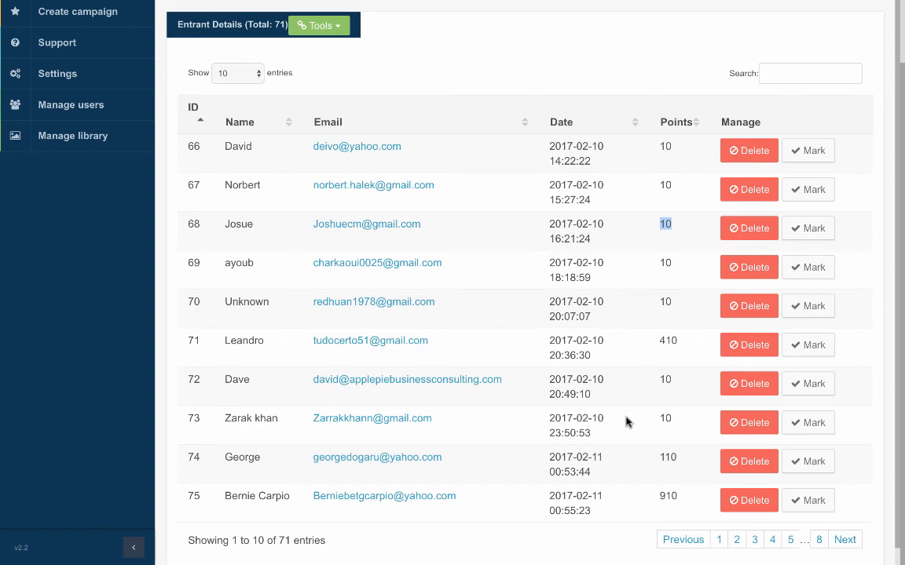
{"action": "mouse_move", "coordinate": [418, 513]}
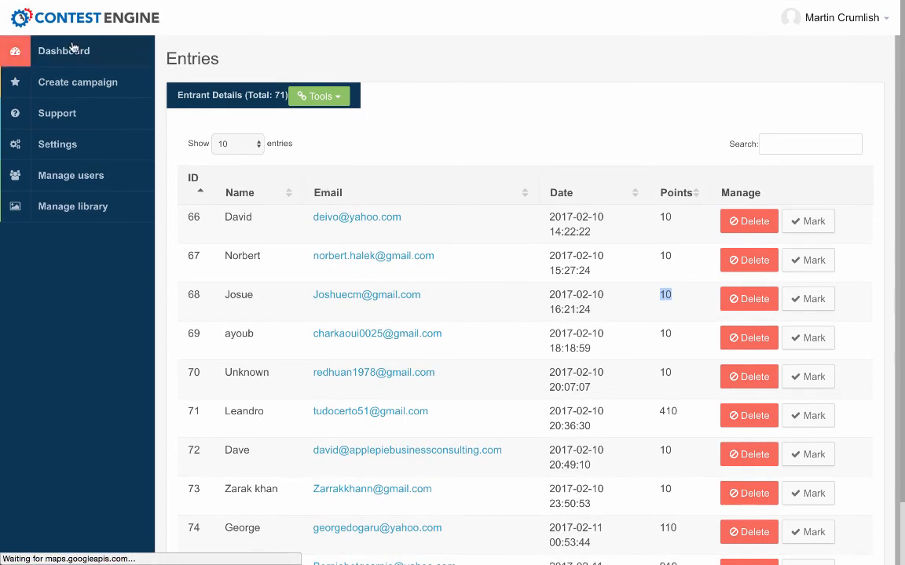
Return to the dashboard campaign list showing hits and entry counts
{"action": "left_click", "coordinate": [65, 50]}
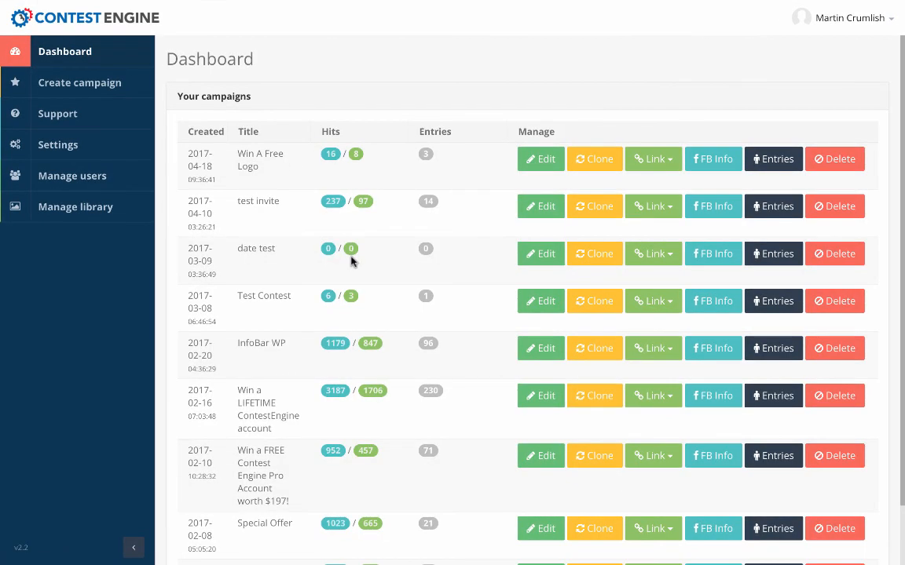
{"action": "mouse_move", "coordinate": [333, 201]}
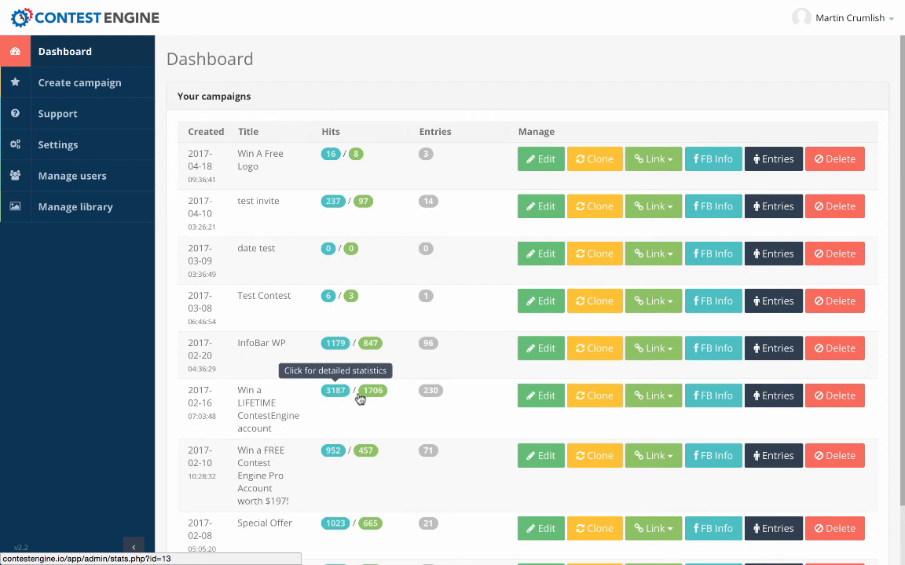
{"action": "mouse_move", "coordinate": [372, 389]}
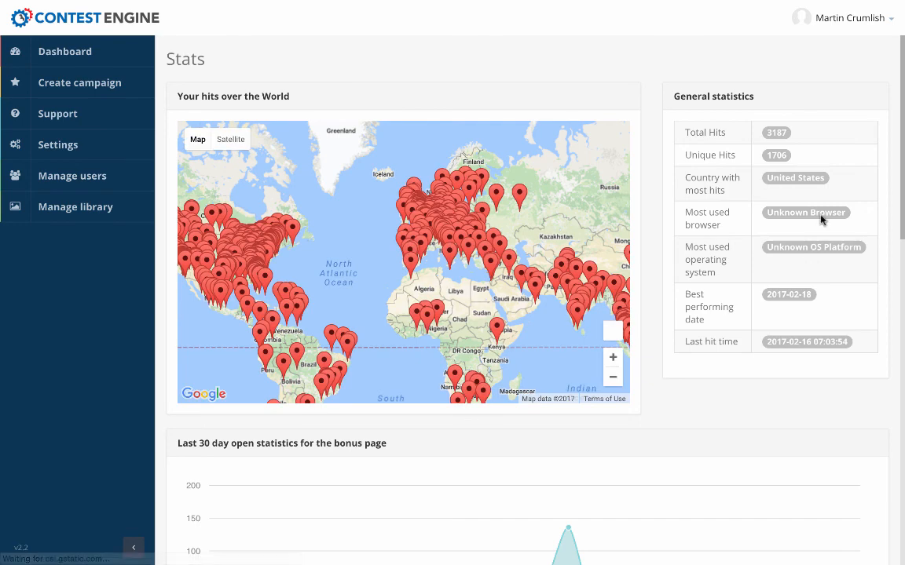
Review the world hit map, 30-day chart and referring URLs, then return to the Dashboard campaign list
{"action": "scroll", "scroll_direction": "down", "scroll_amount": 3}
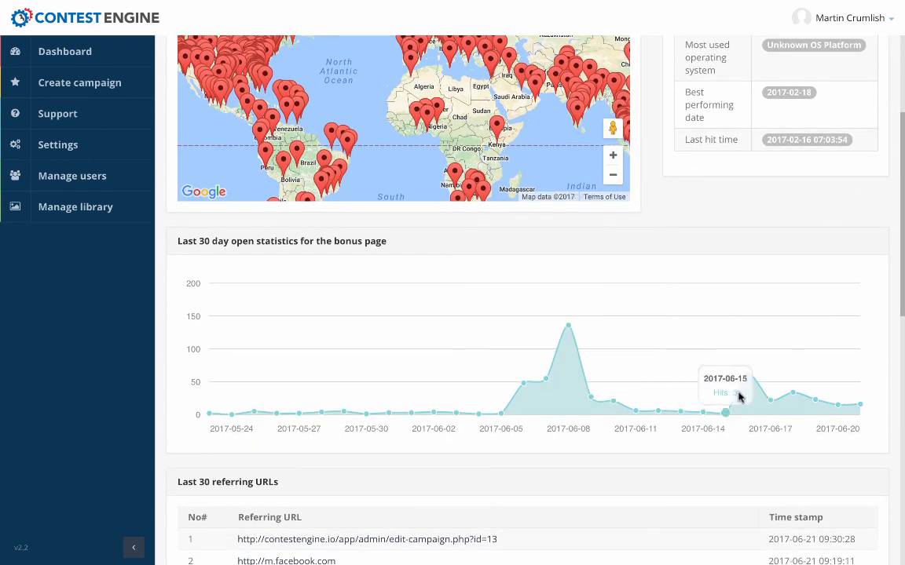
{"action": "scroll", "scroll_direction": "down", "scroll_amount": 3}
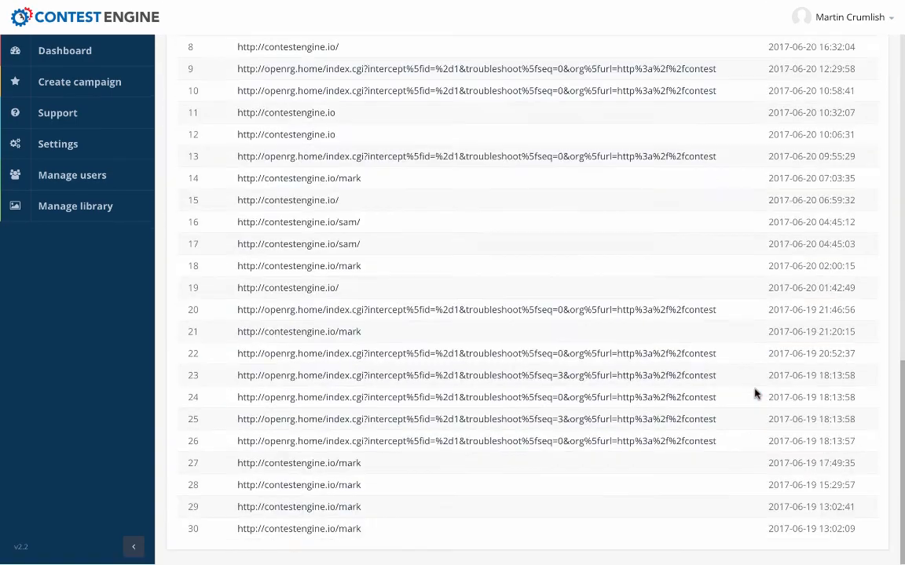
{"action": "scroll", "scroll_direction": "up", "scroll_amount": 3}
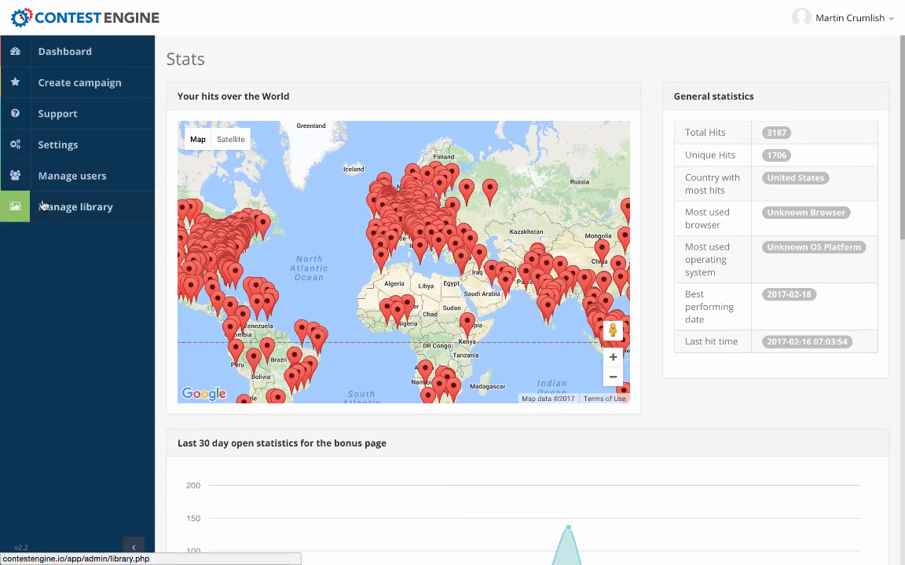
{"action": "left_click", "coordinate": [66, 50]}
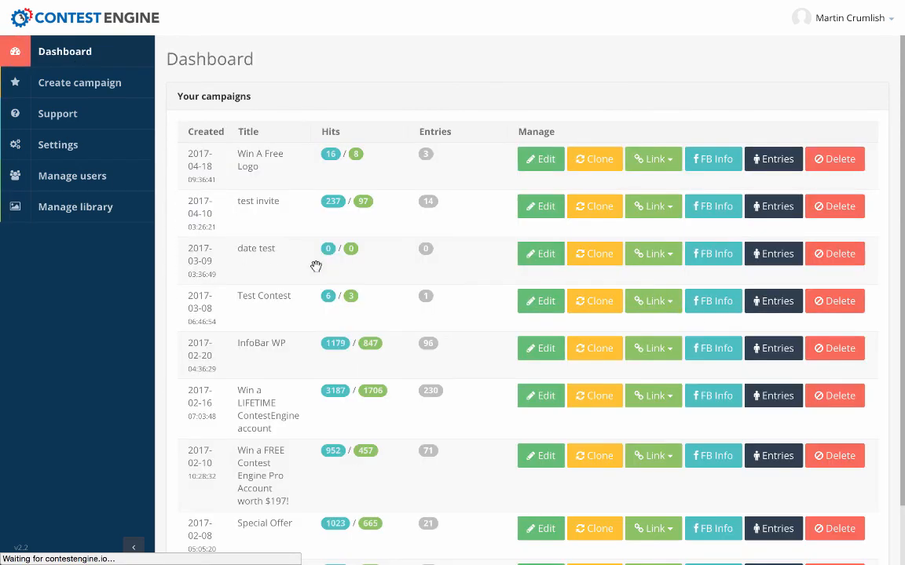
{"action": "mouse_move", "coordinate": [448, 341]}
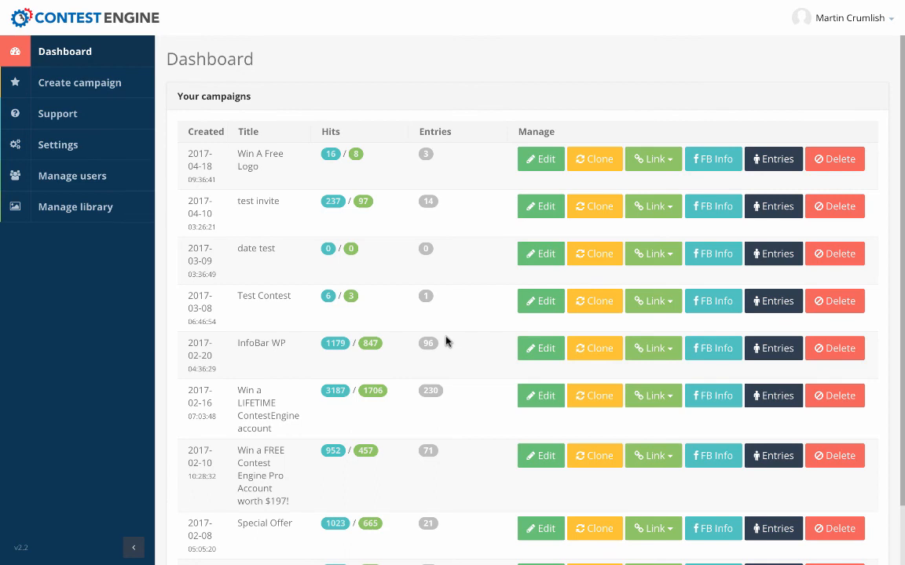